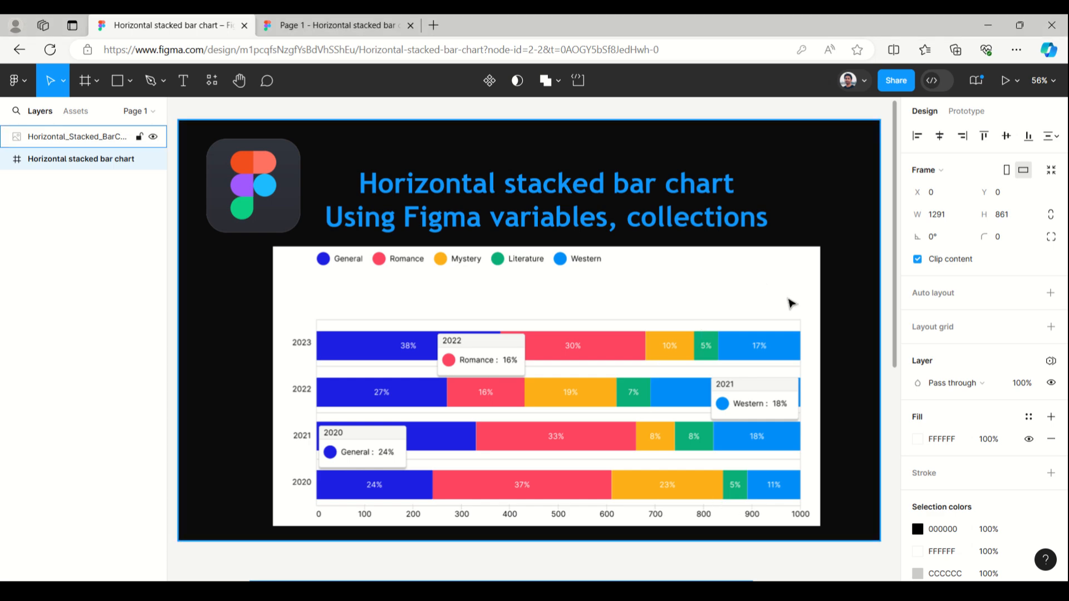
mouse_move(867, 237)
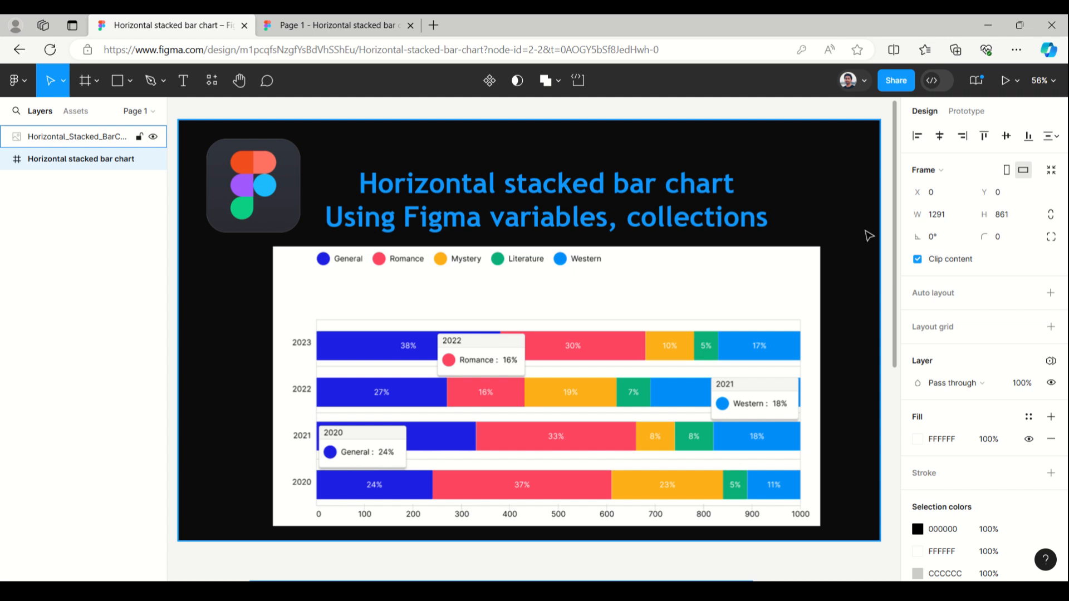
mouse_move(637, 178)
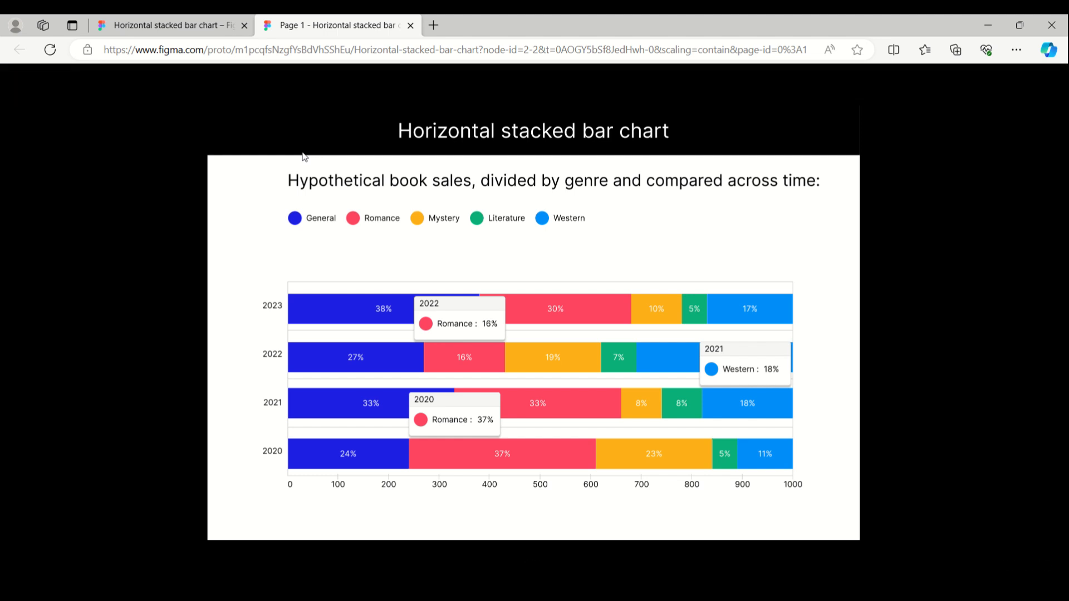
mouse_move(180, 258)
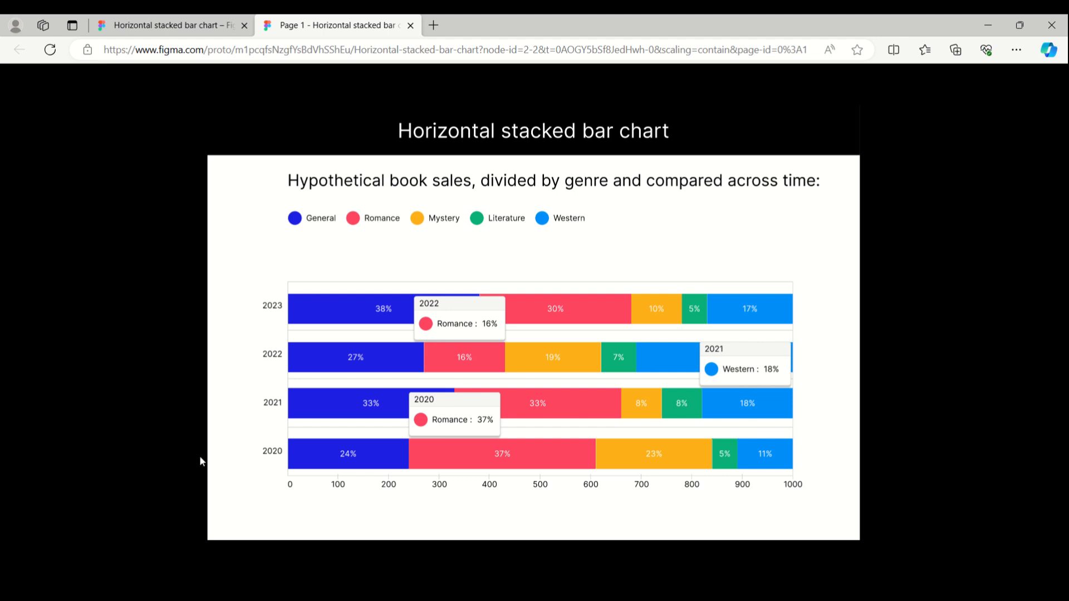
mouse_move(337, 469)
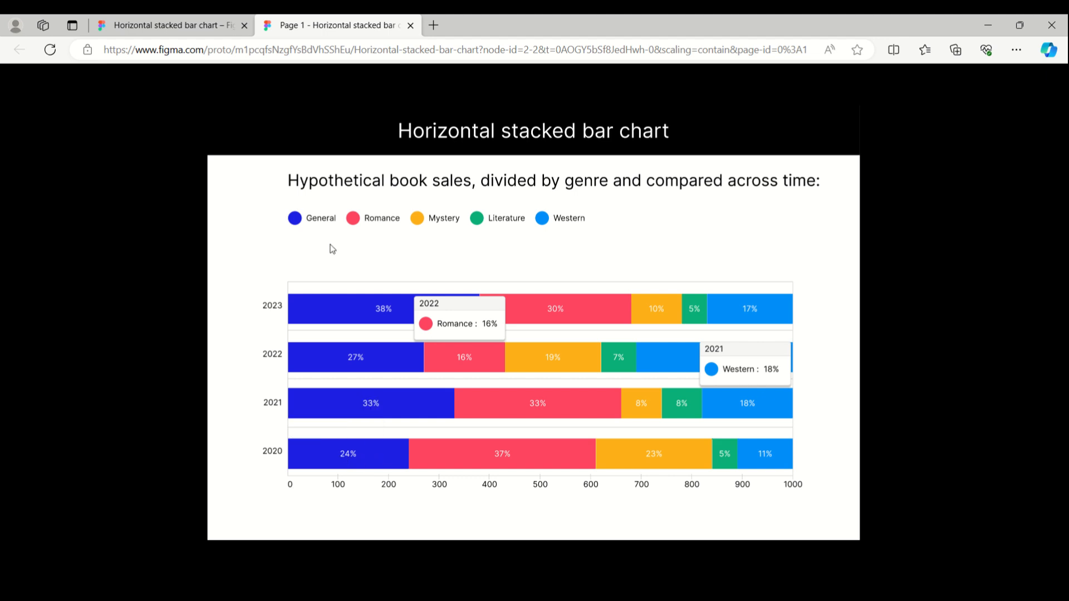
mouse_move(389, 238)
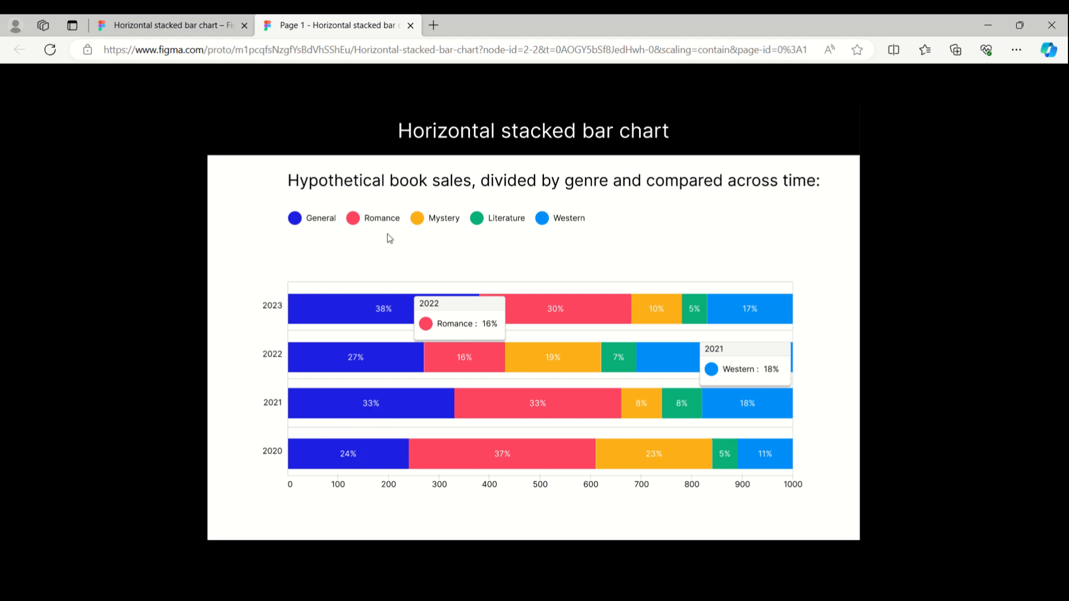
mouse_move(510, 235)
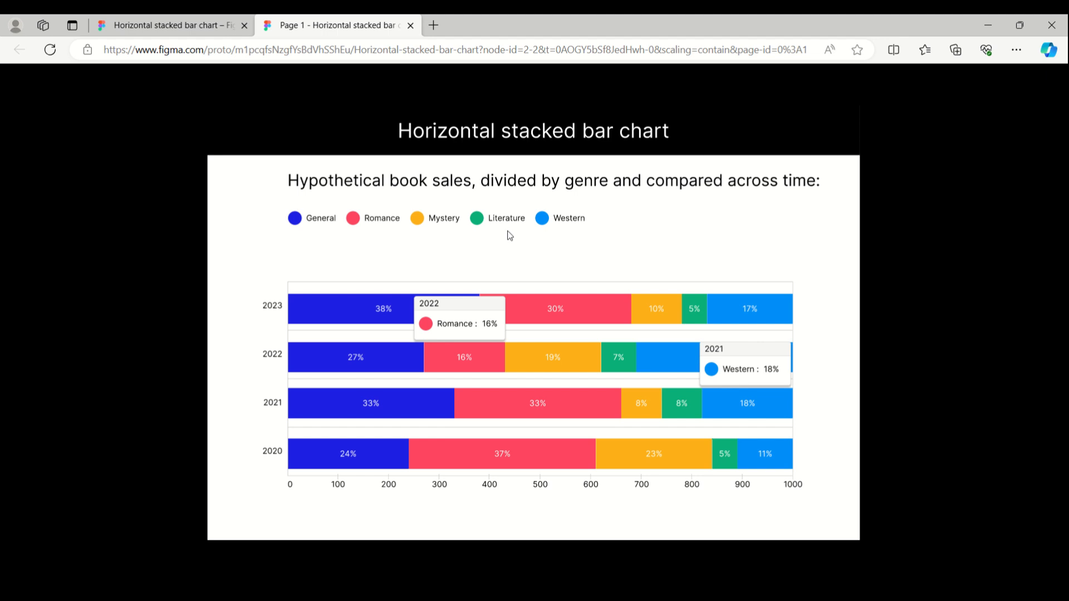
mouse_move(295, 217)
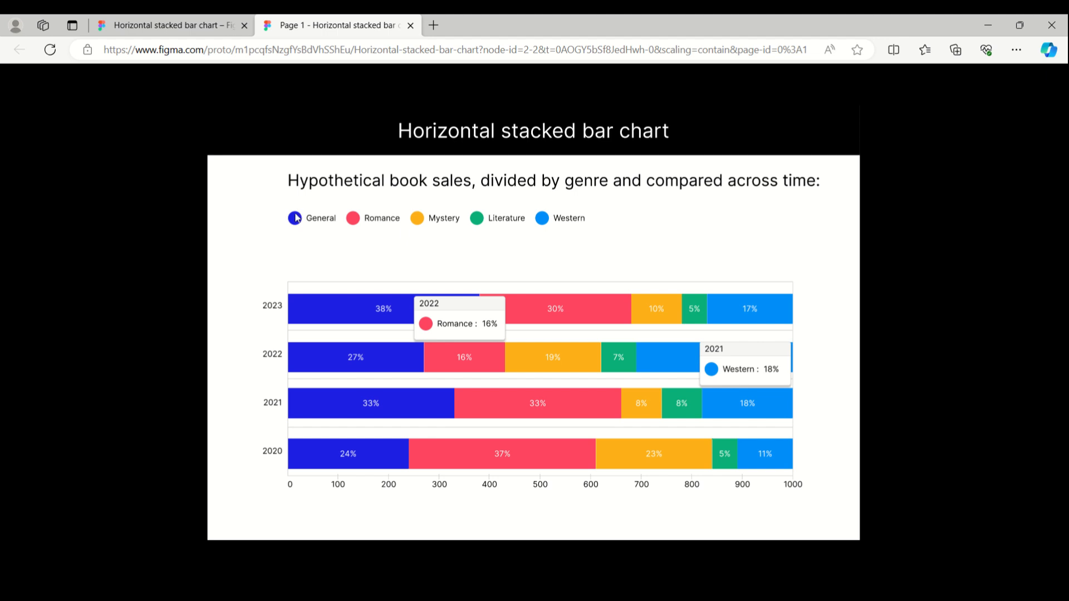
mouse_move(347, 455)
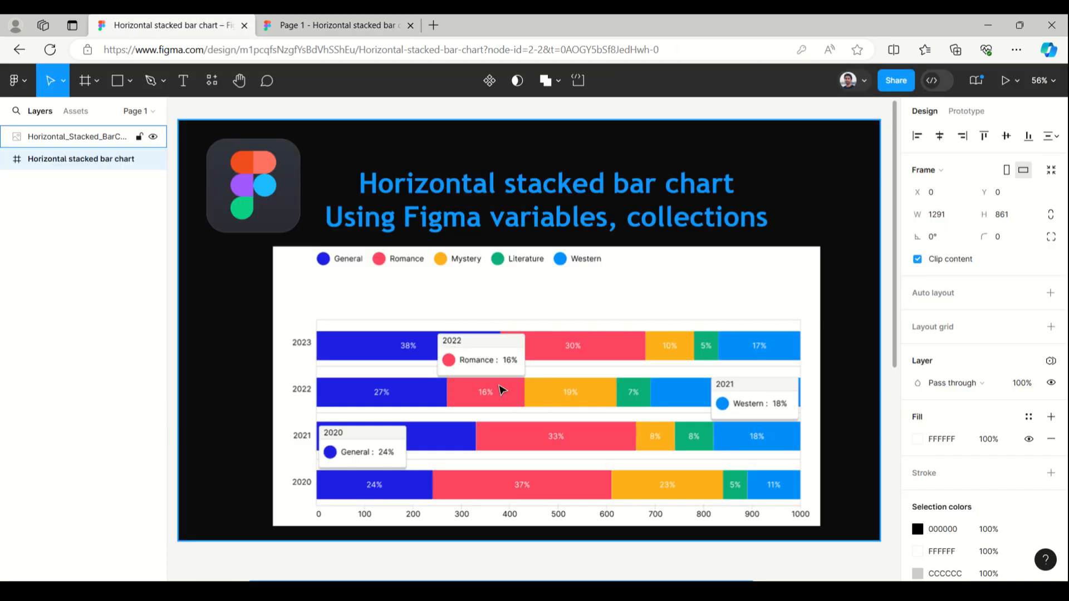
Step: Expand the chart frame's layers down to the base Horizontal bar component and reveal its genre segments
scroll(down, 3)
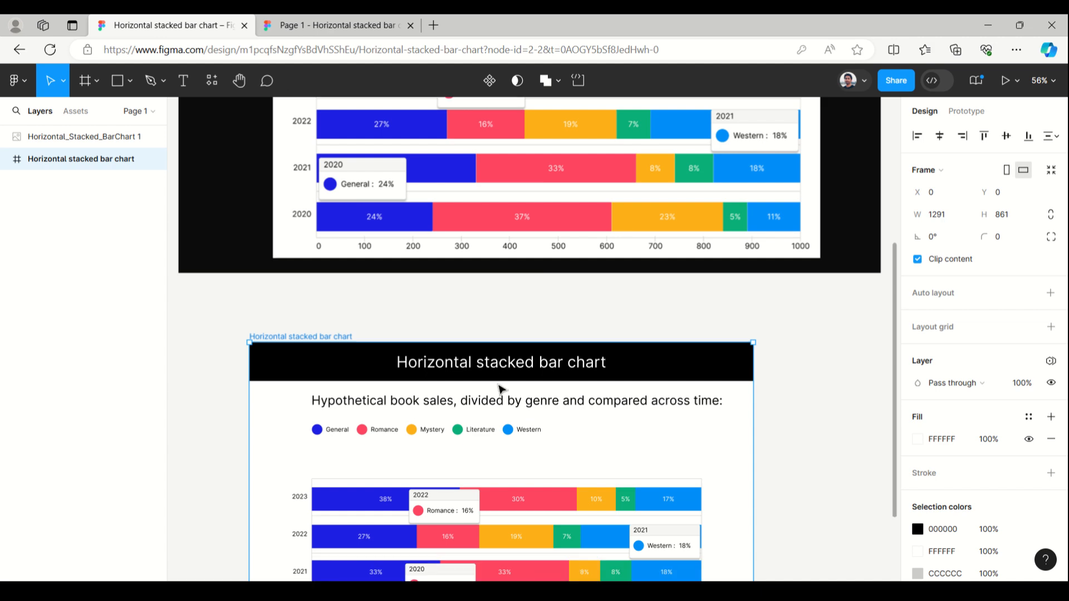
scroll(down, 3)
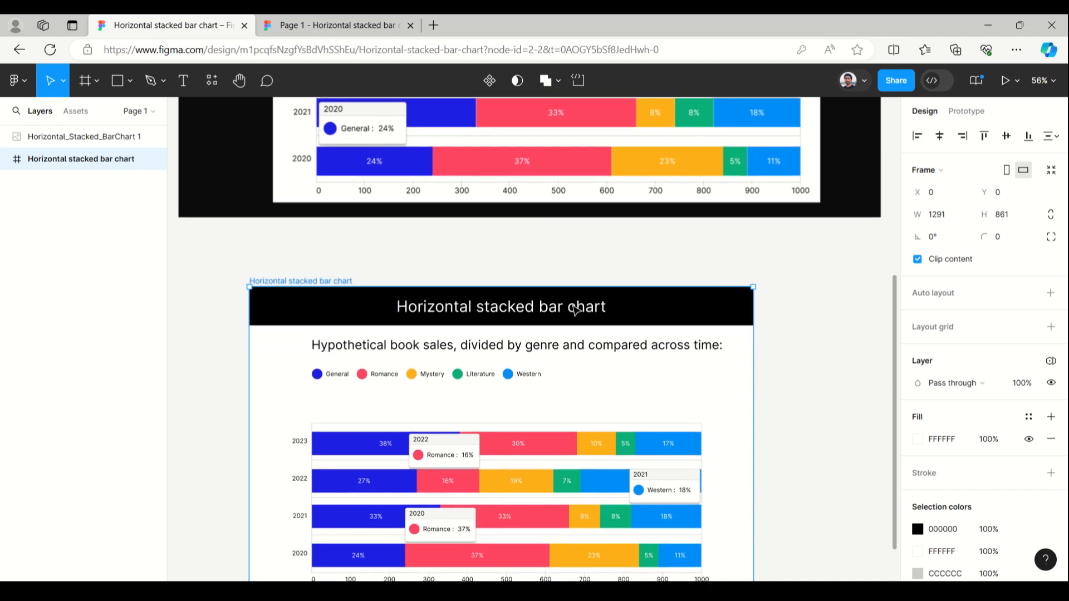
click(17, 160)
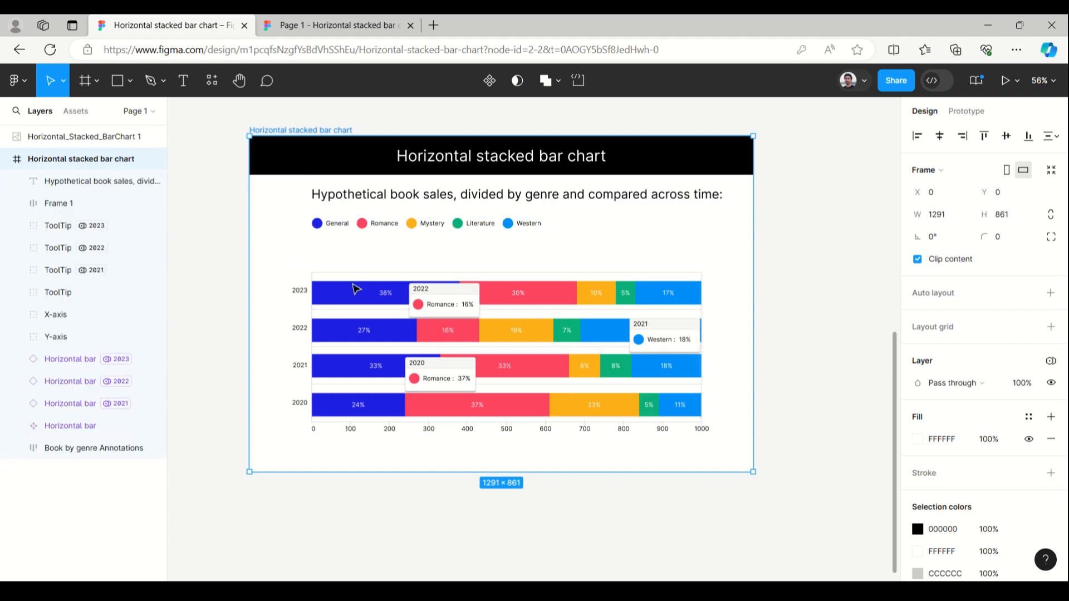
click(56, 336)
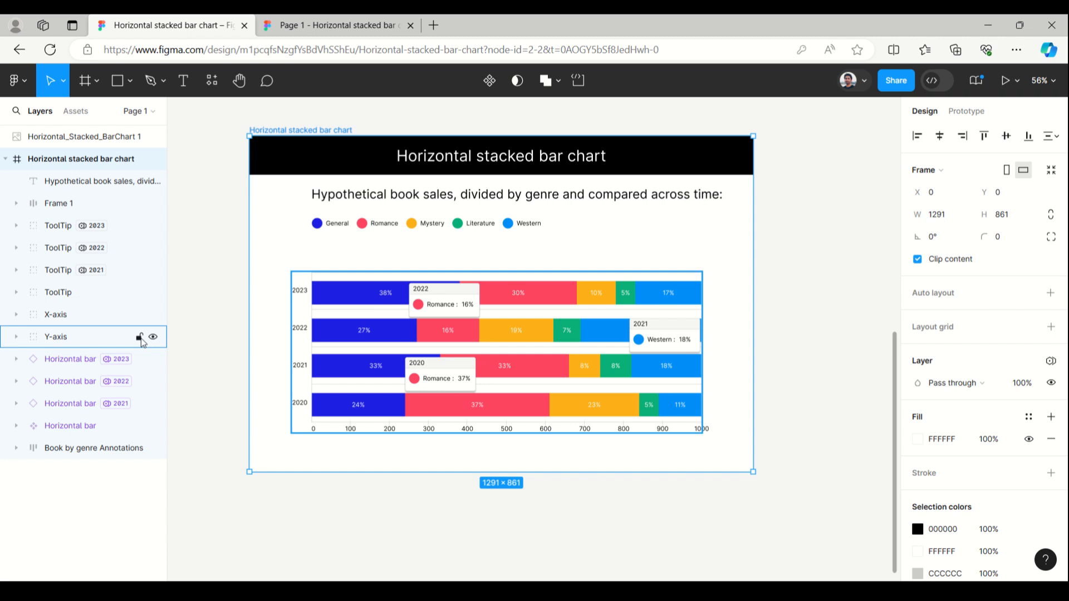
click(69, 425)
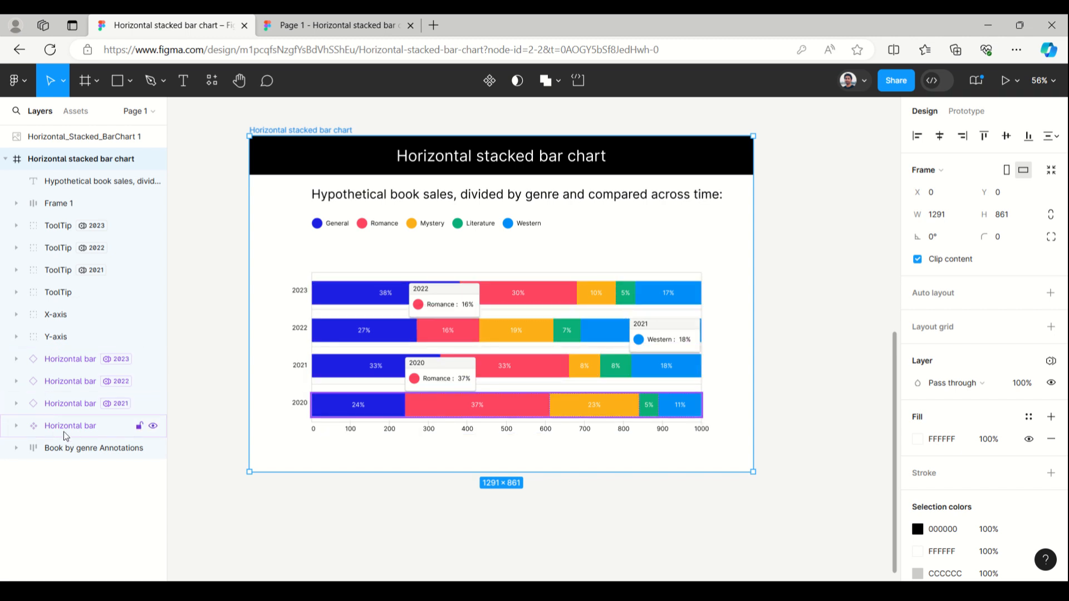
click(69, 425)
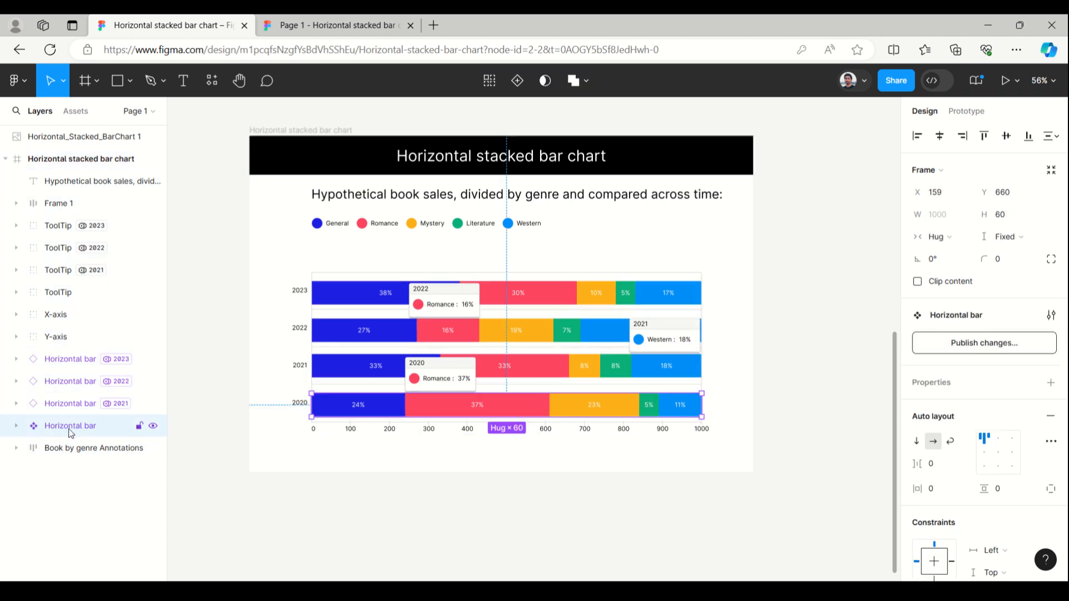
click(16, 425)
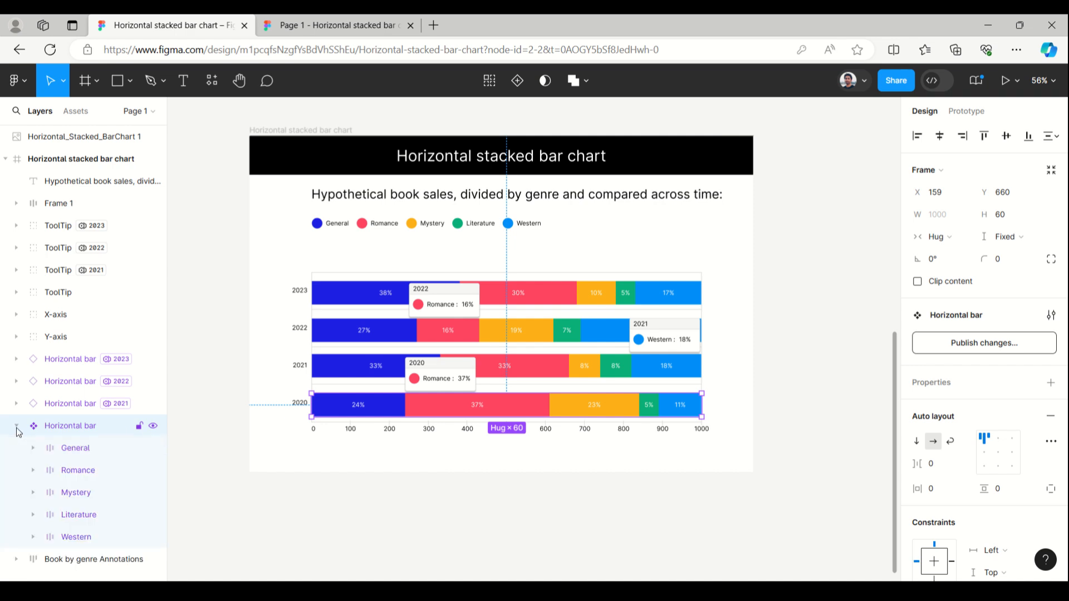
Step: Select the Romance segment, then the General segment, inside the Horizontal bar
click(78, 470)
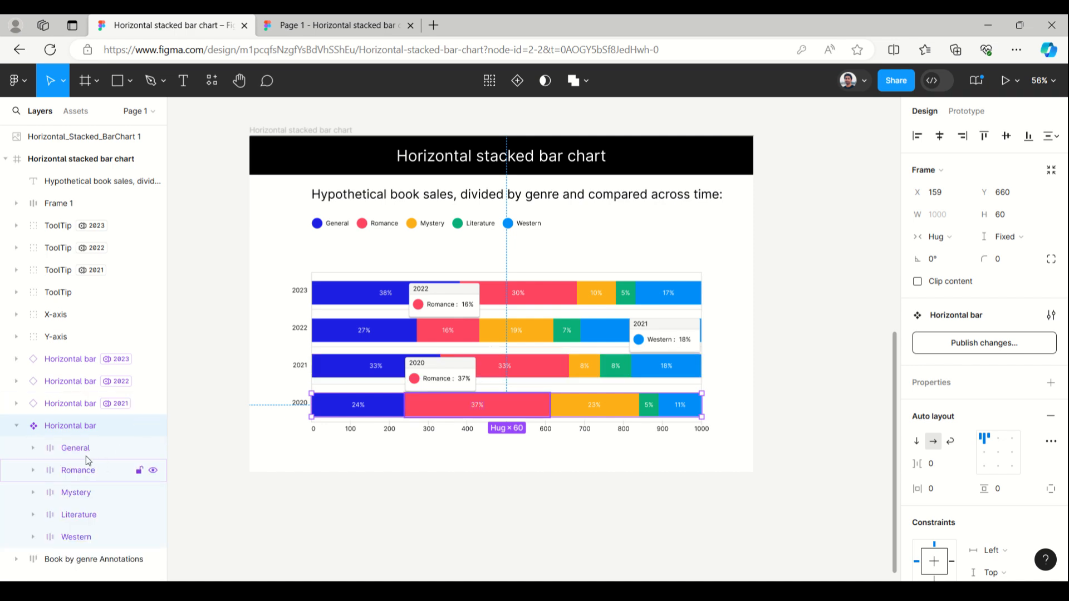
click(78, 470)
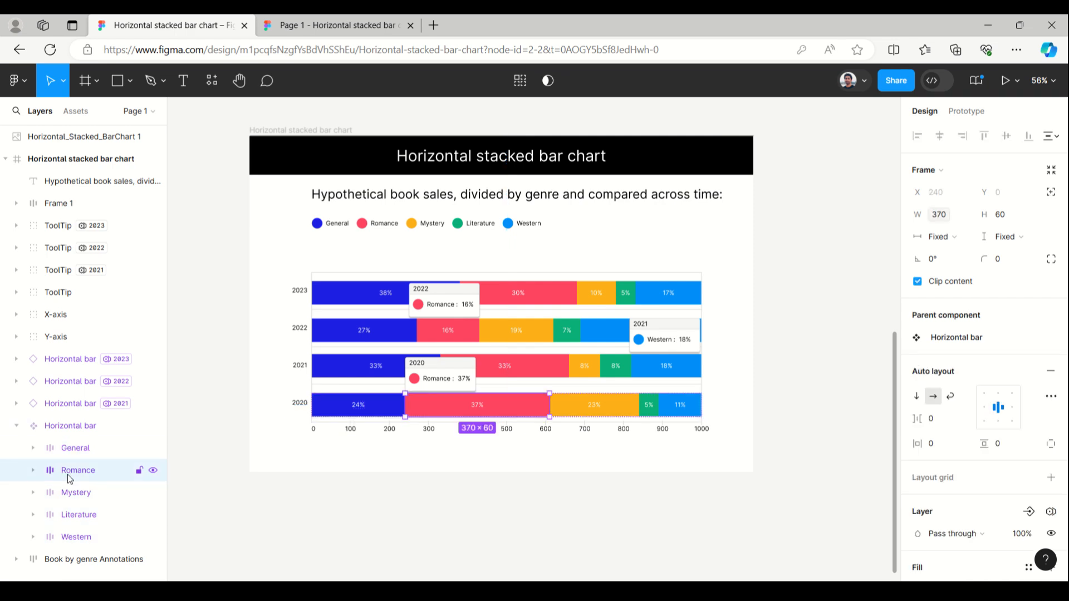
click(75, 448)
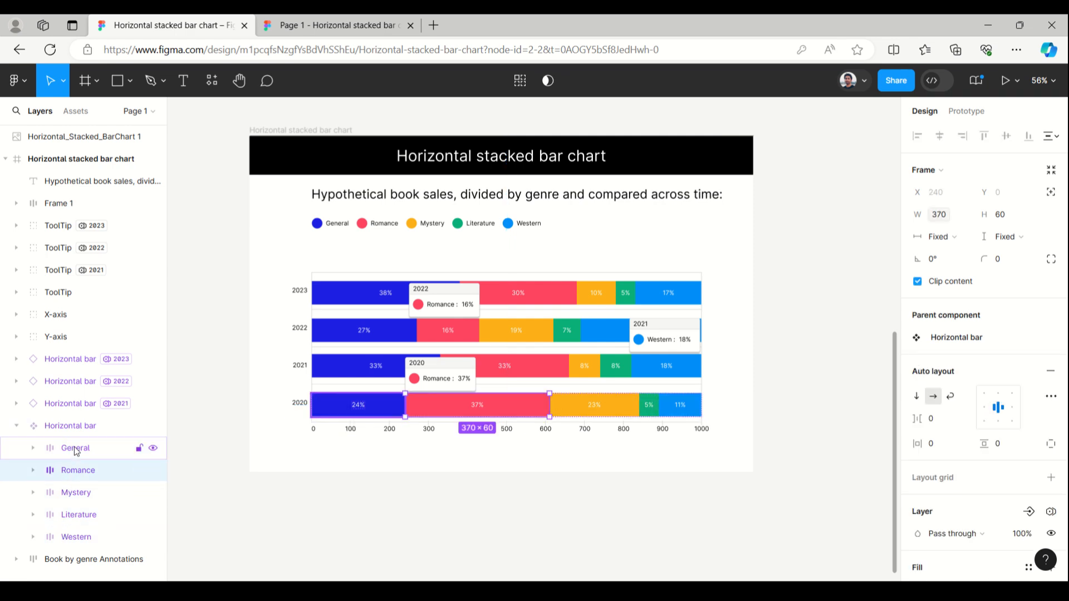
click(75, 448)
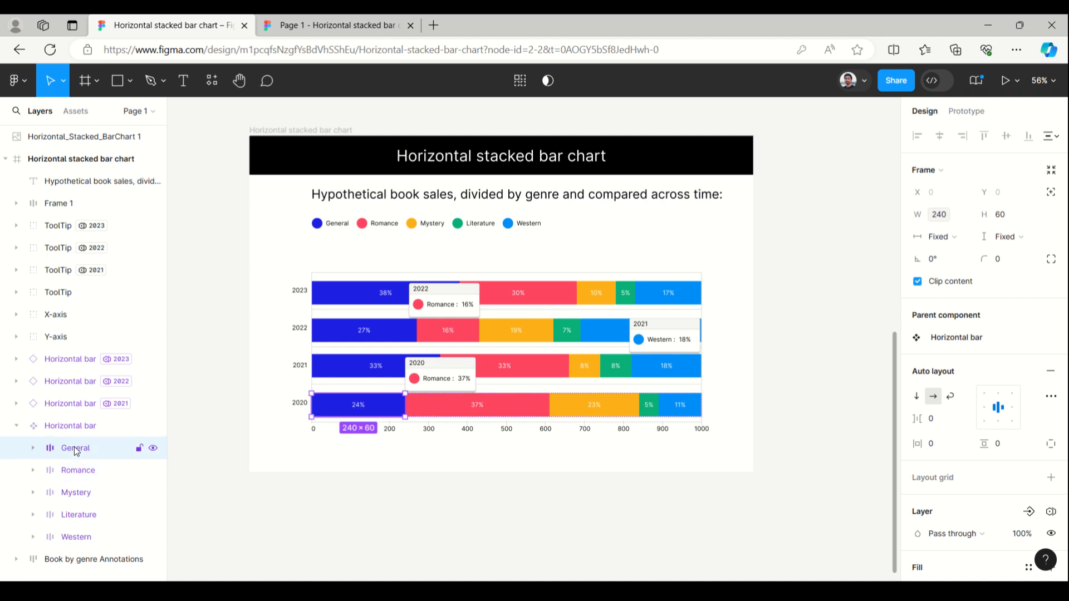
mouse_move(79, 451)
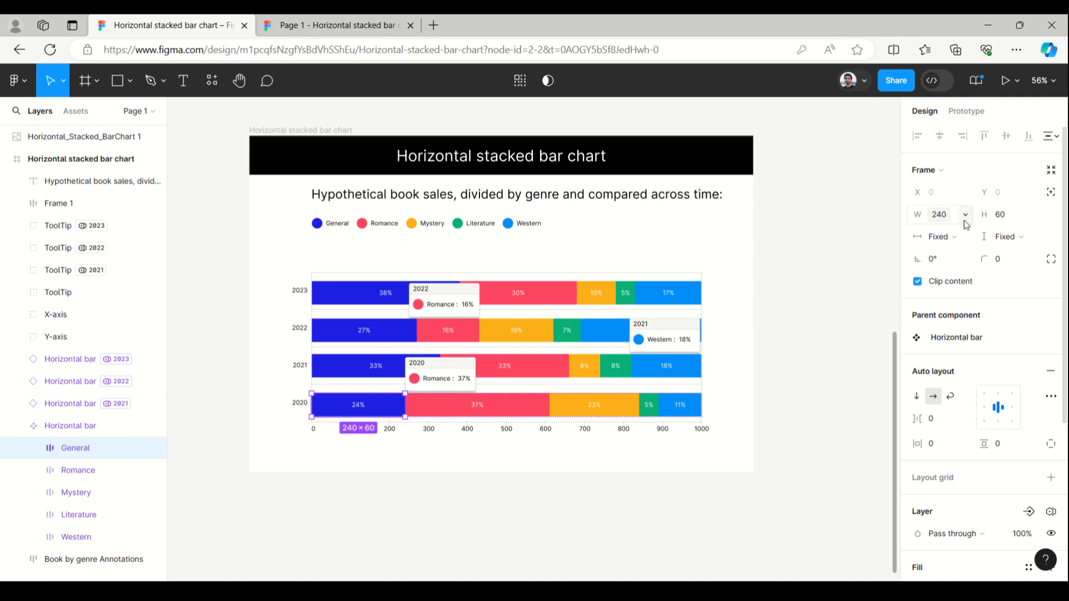
click(964, 213)
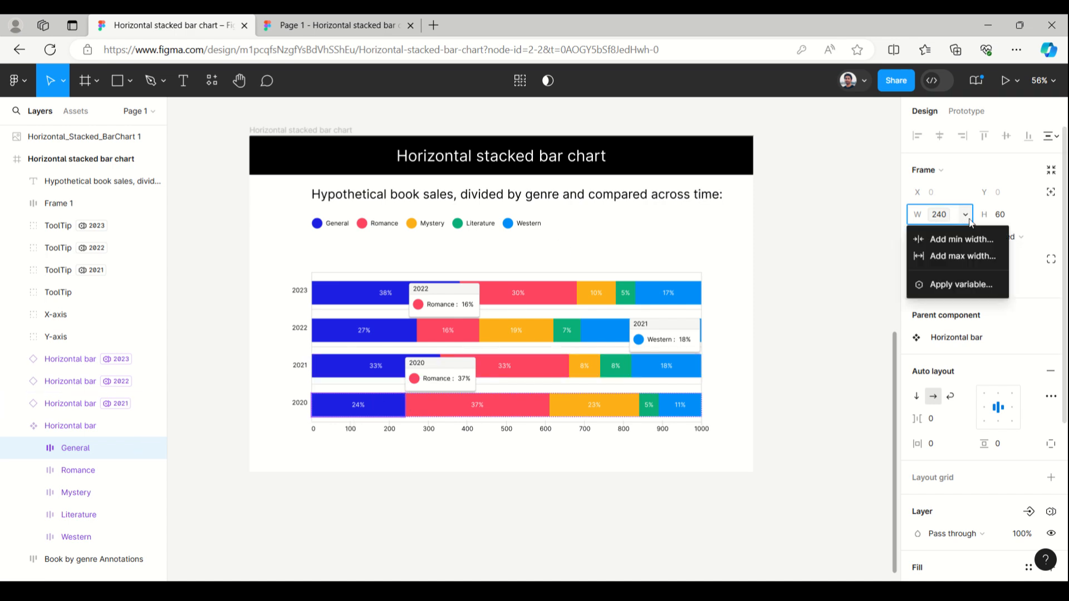
mouse_move(832, 244)
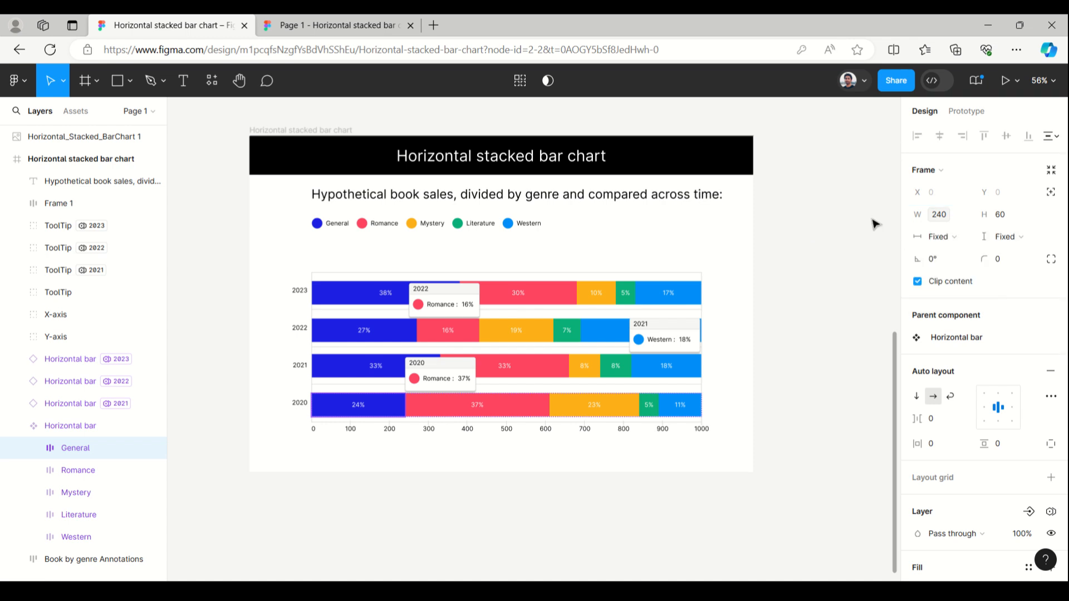
click(1050, 199)
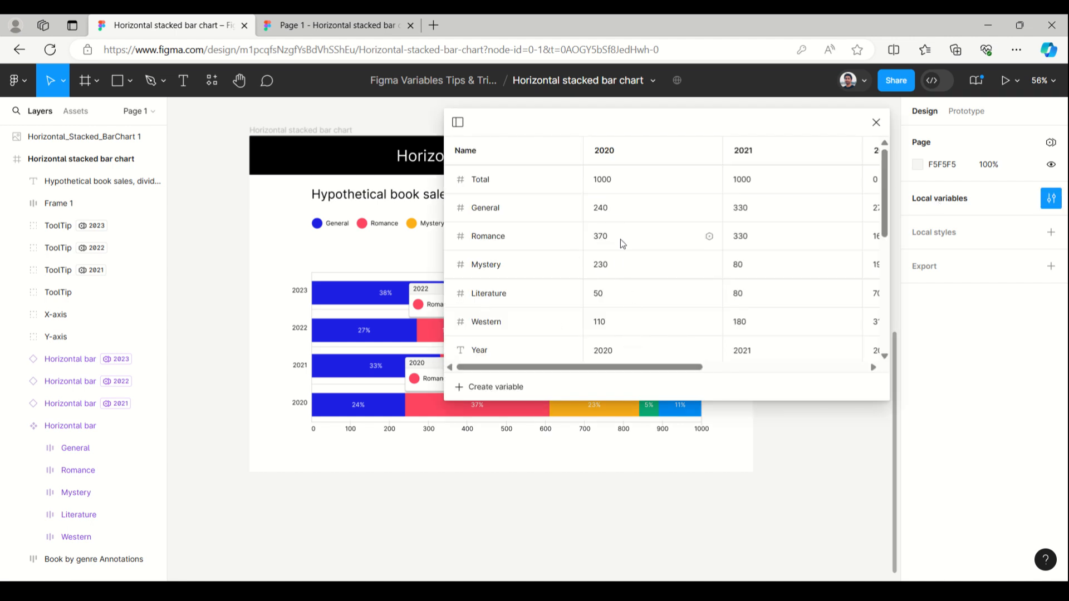
mouse_move(612, 217)
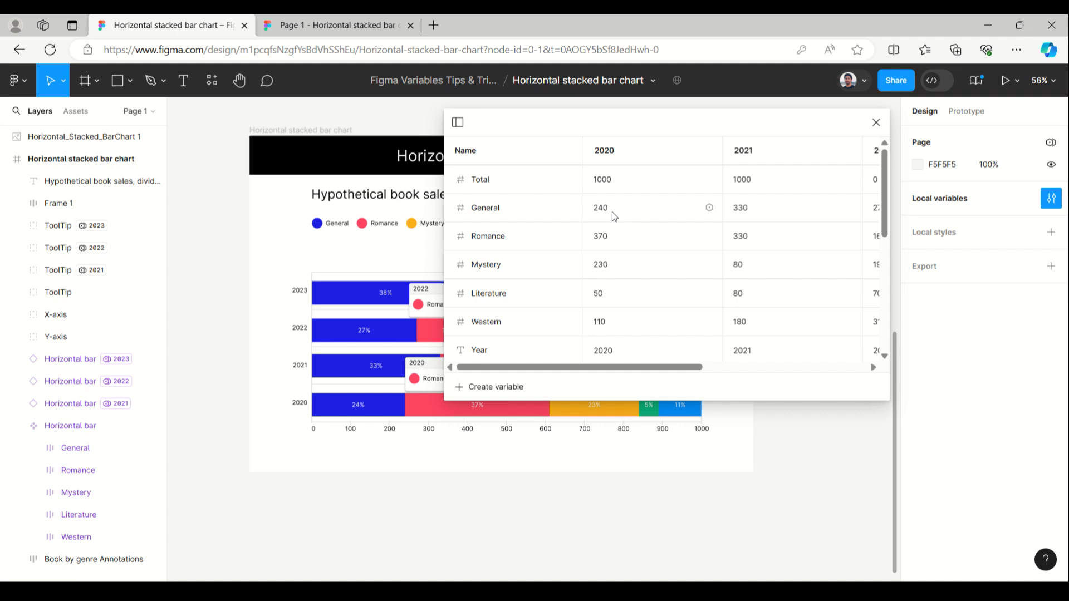
mouse_move(606, 227)
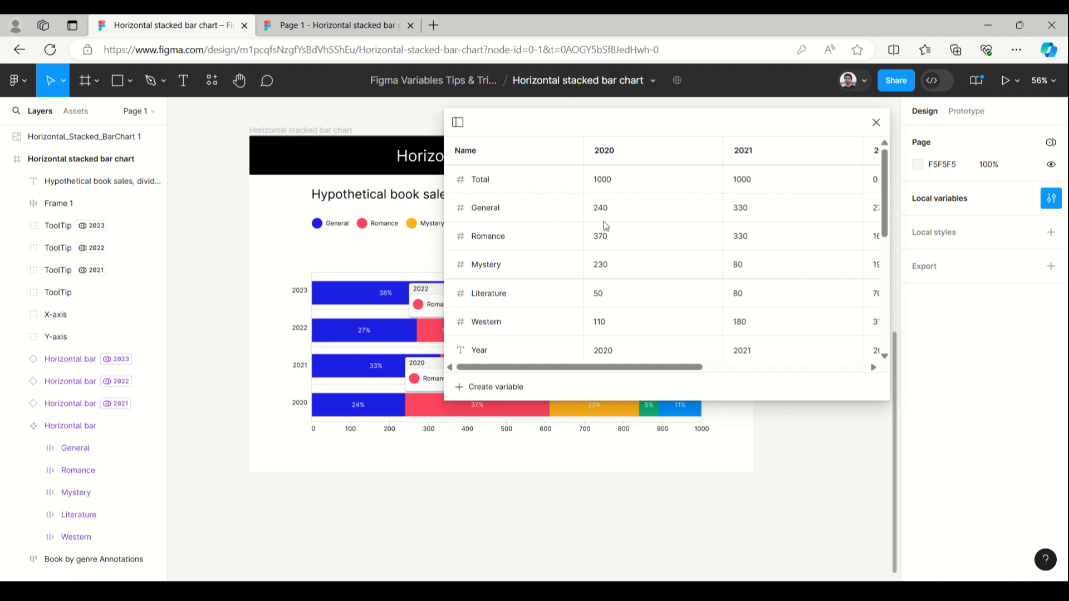
mouse_move(607, 271)
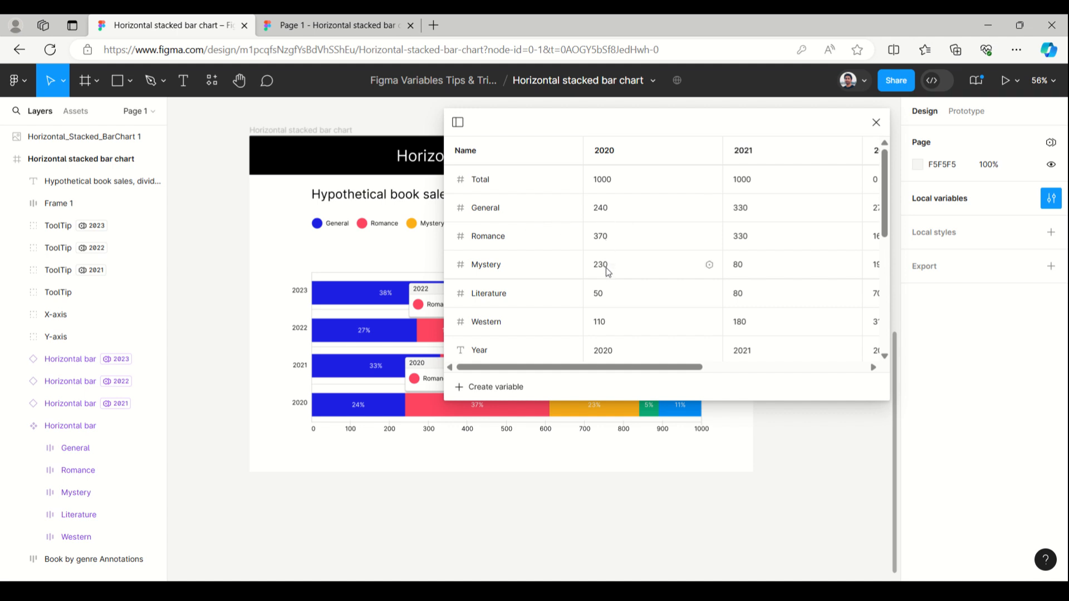
Step: Review the yearly genre sales number variables, then close the Local variables table
scroll(down, 3)
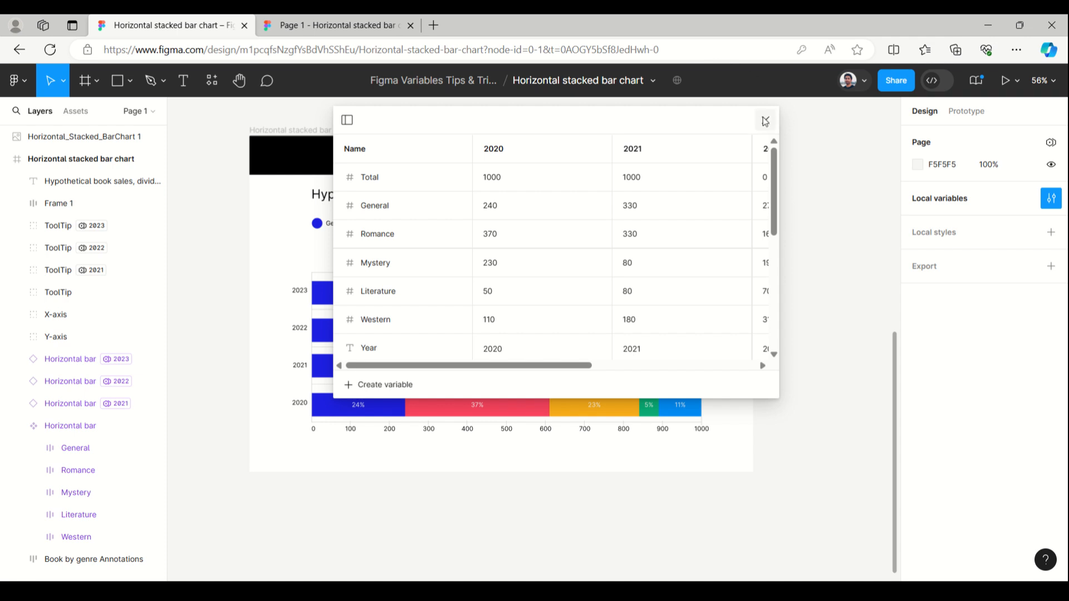
click(764, 121)
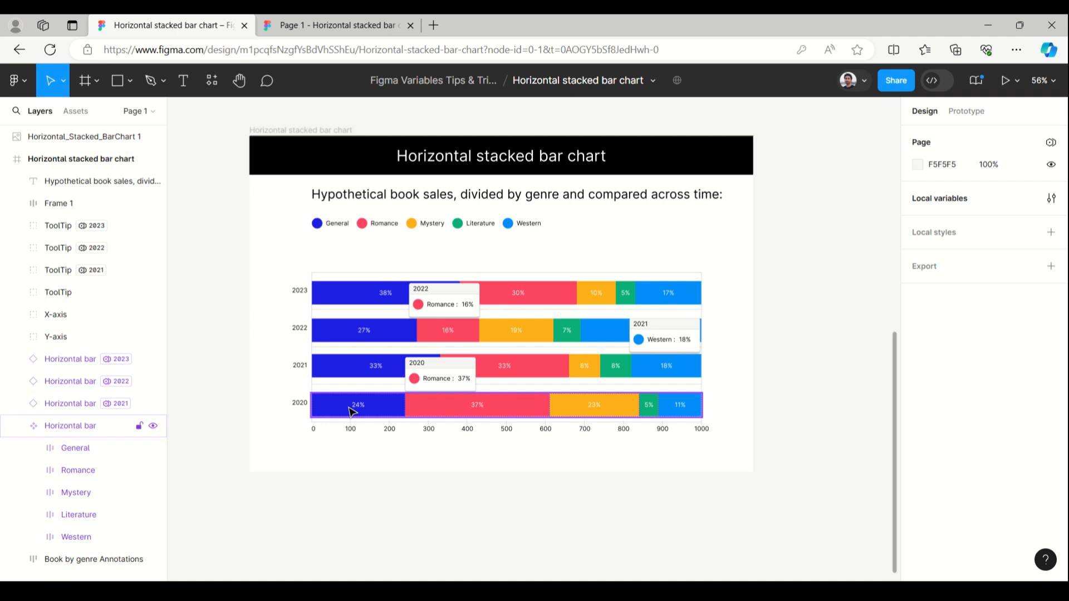
click(360, 365)
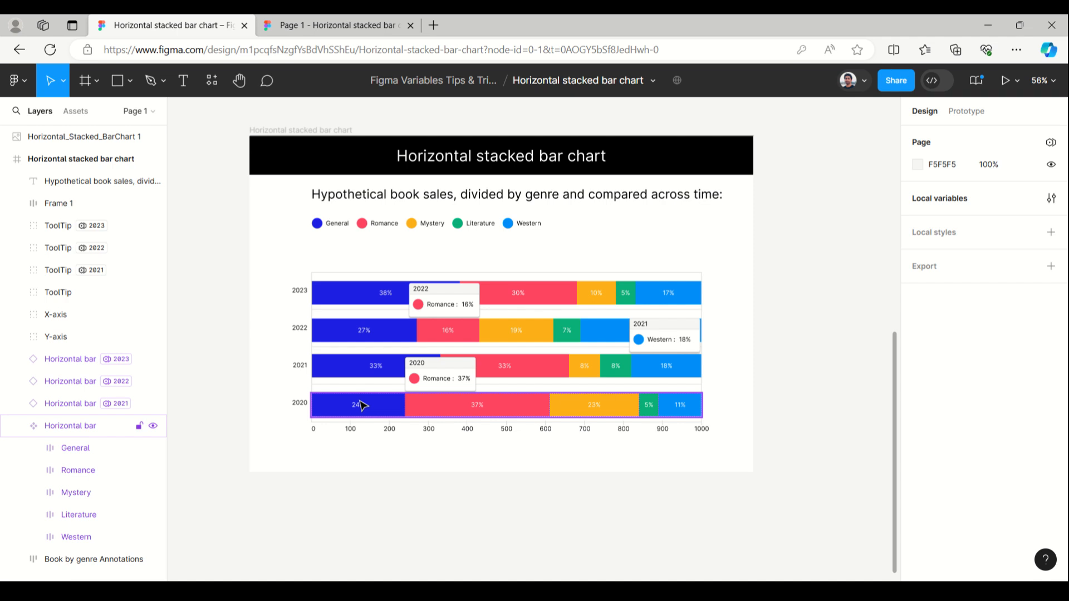
click(368, 365)
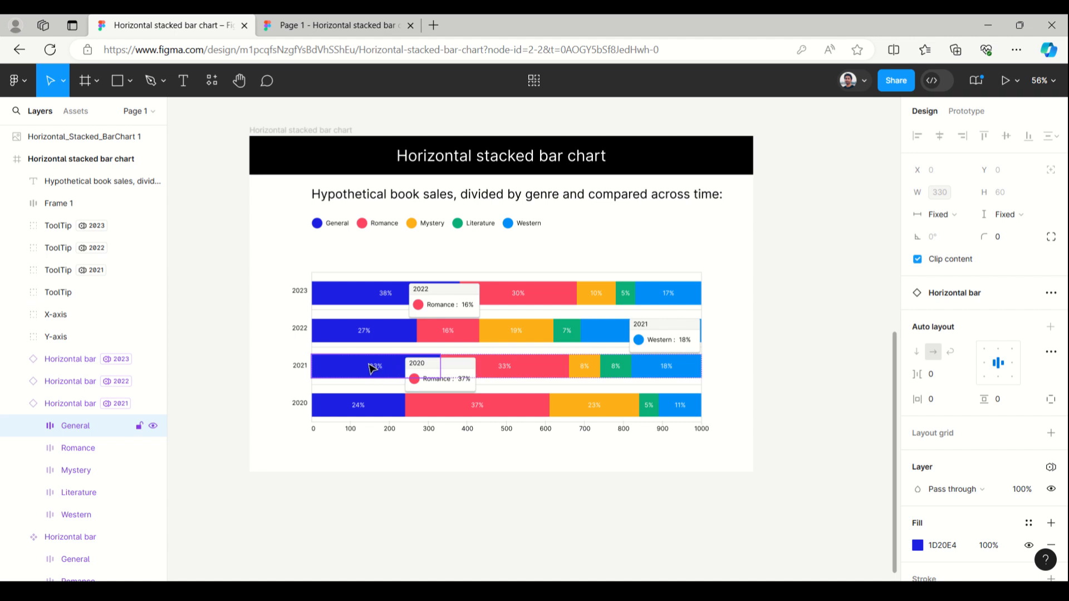
click(56, 337)
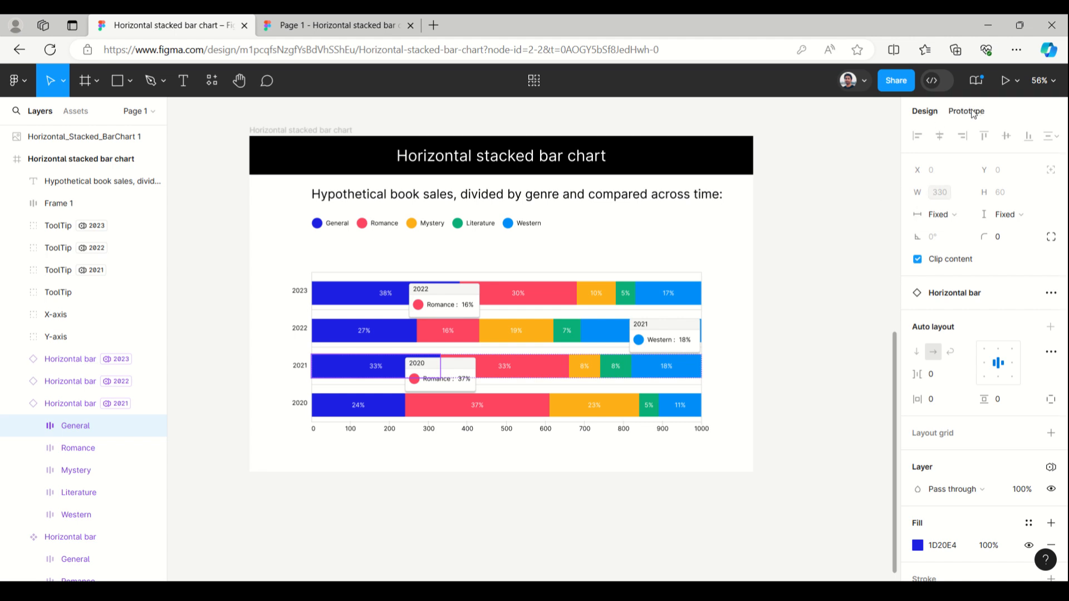
click(1050, 198)
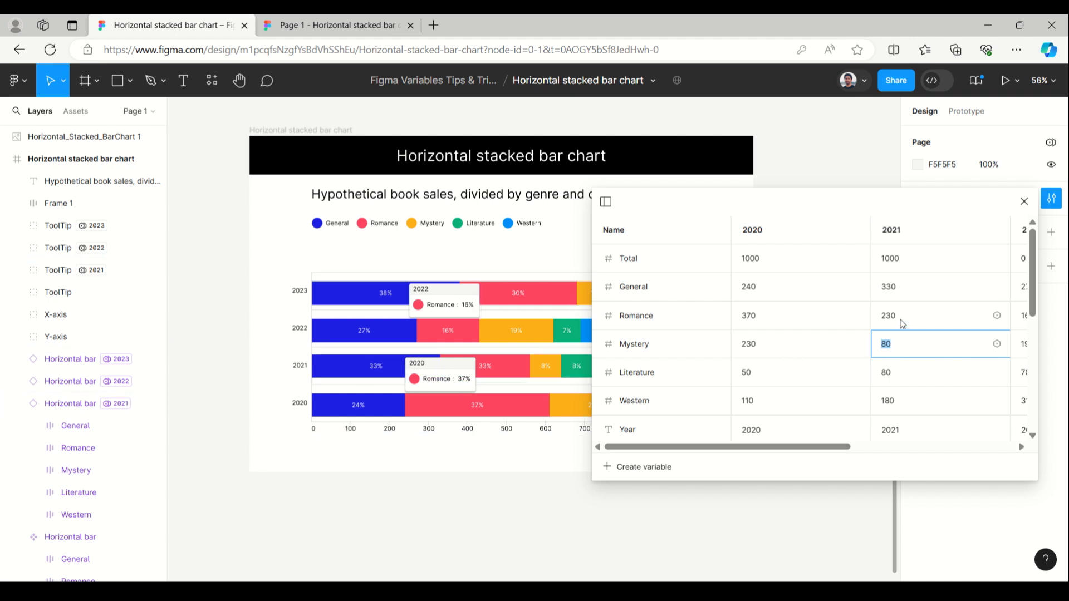
mouse_move(890, 293)
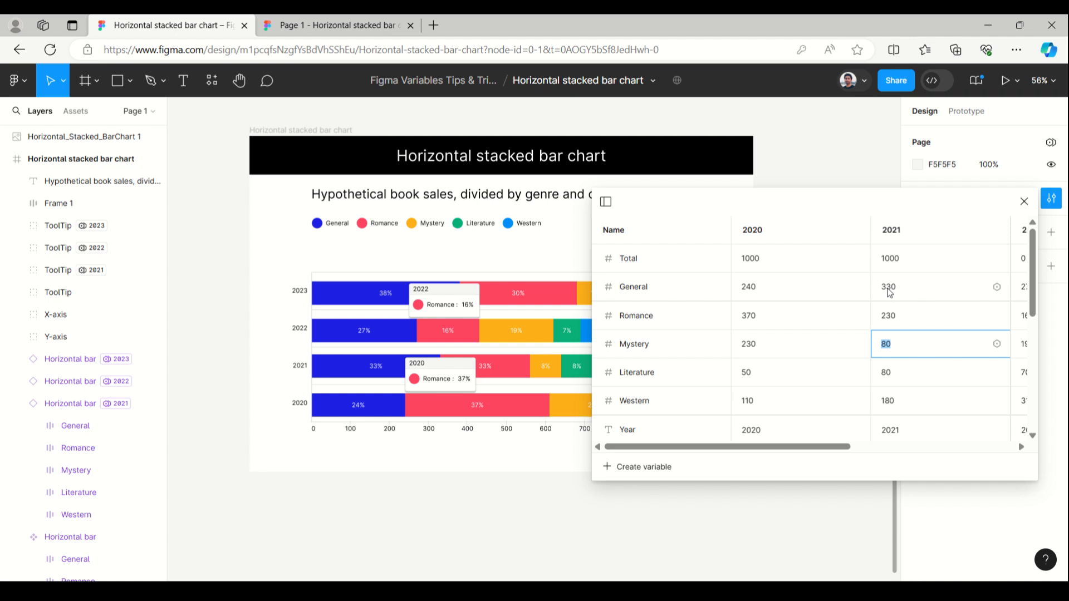
Step: Edit the 2021 General sales value in the Local variables table
click(940, 315)
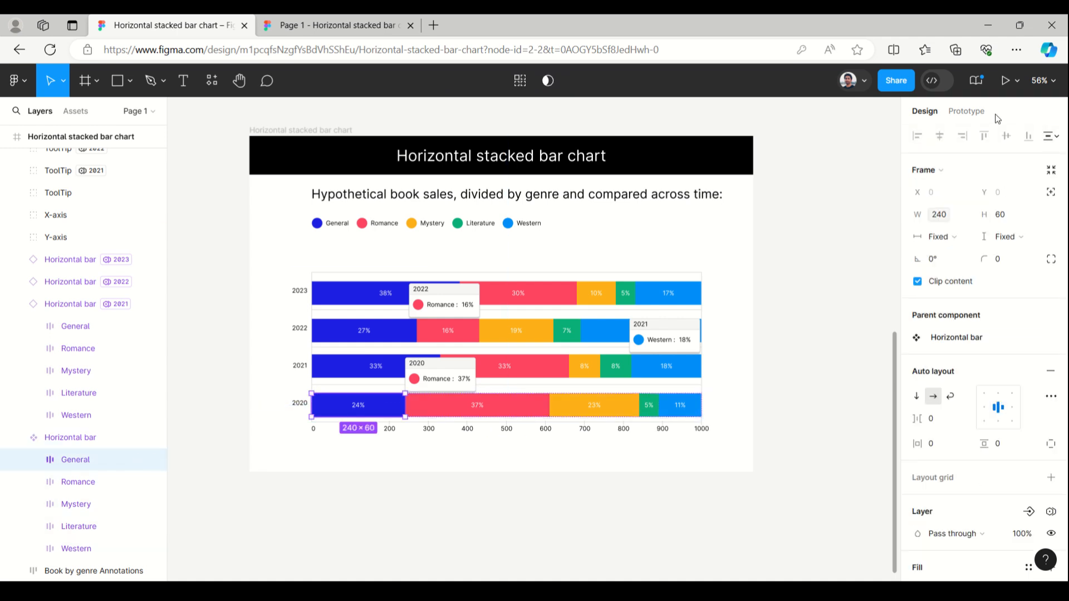
Step: View the Prototype settings, then return to the Design properties of the 37% tooltip label
click(966, 111)
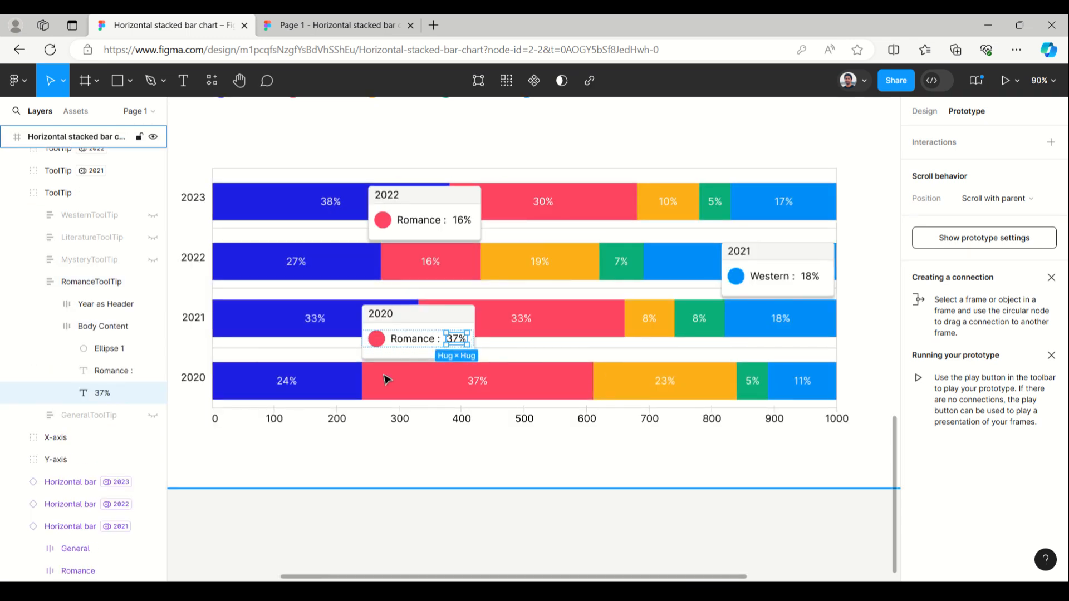
click(925, 110)
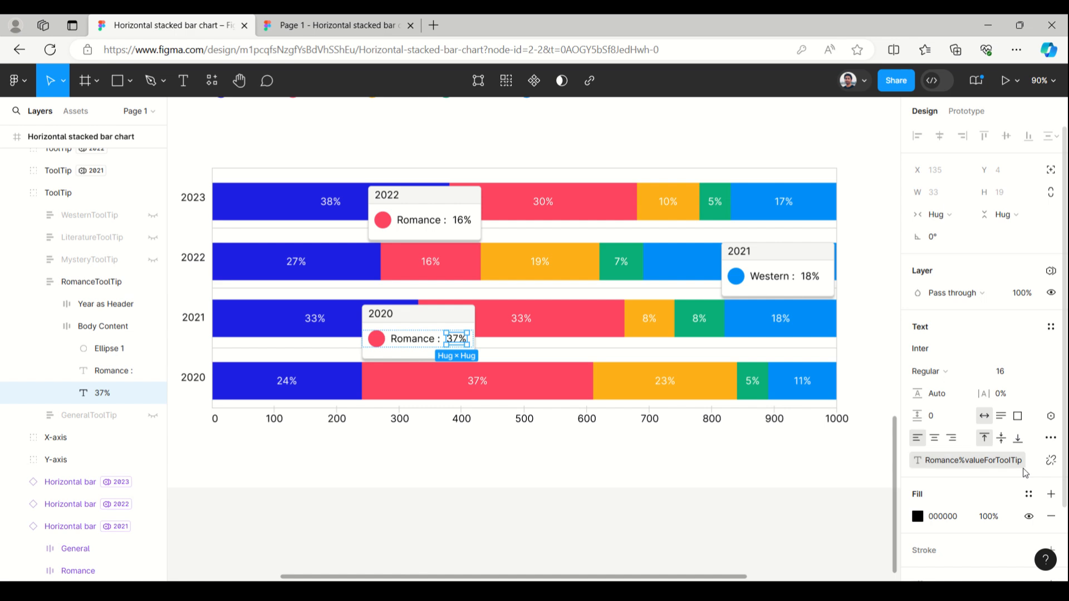
mouse_move(903, 437)
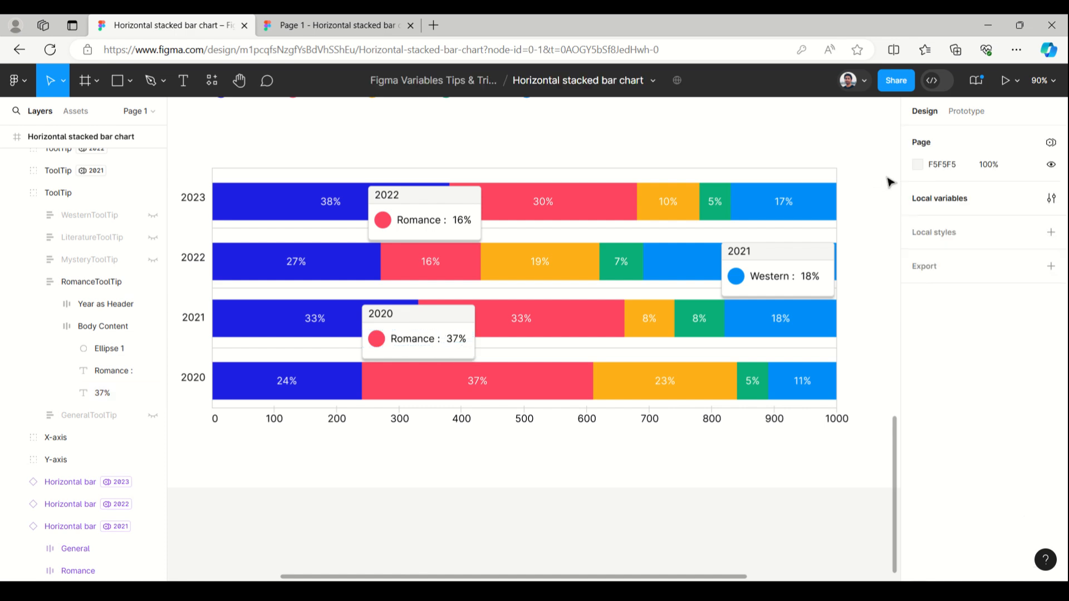
Step: Reopen the Local variables table to see the Romance%valueForToolTip text variable
click(1051, 198)
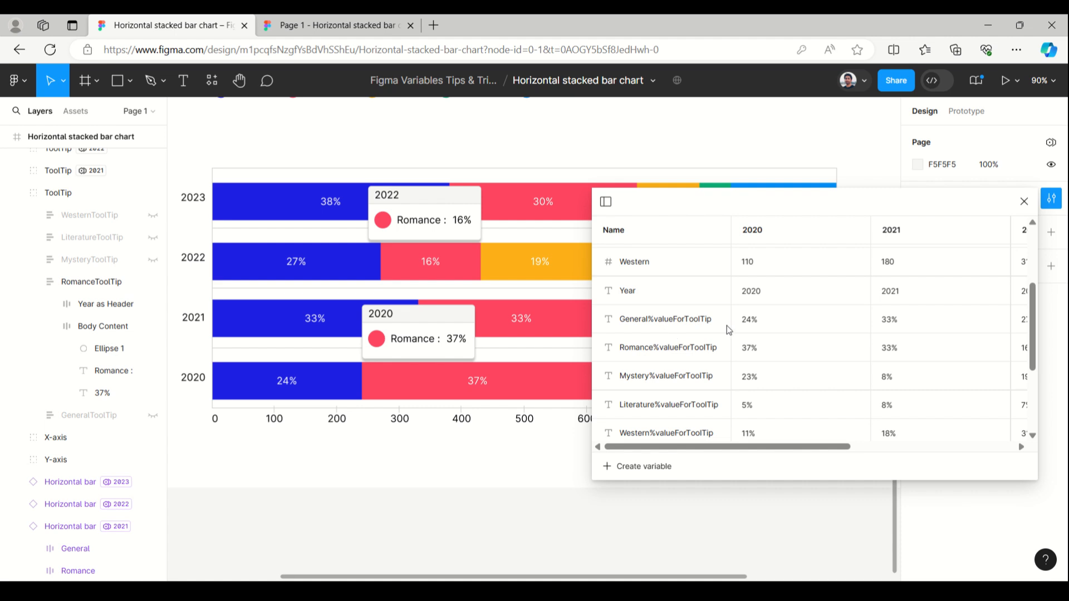
mouse_move(766, 360)
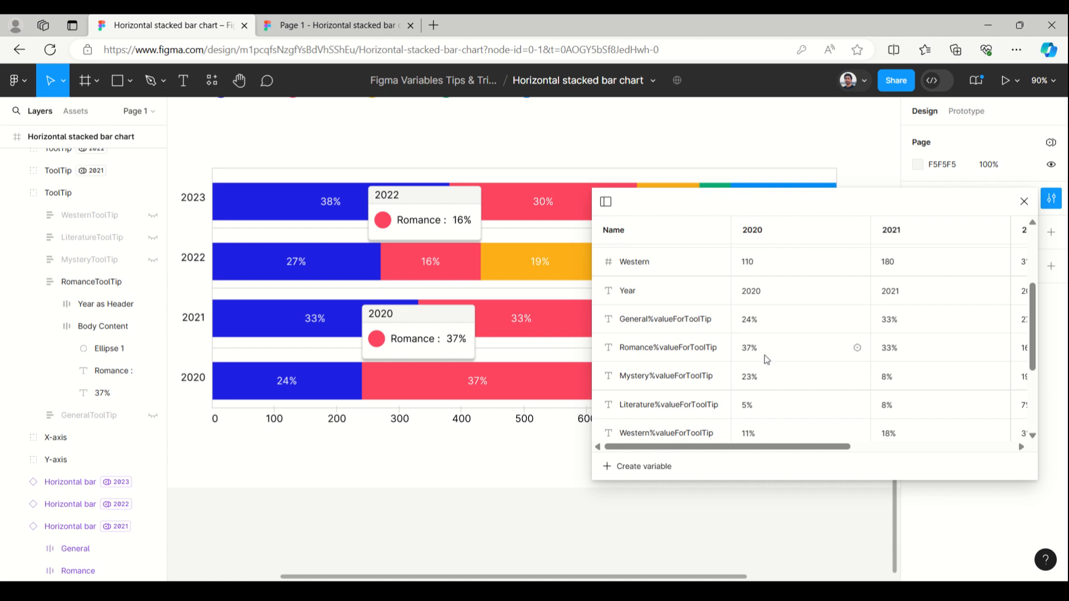
mouse_move(373, 471)
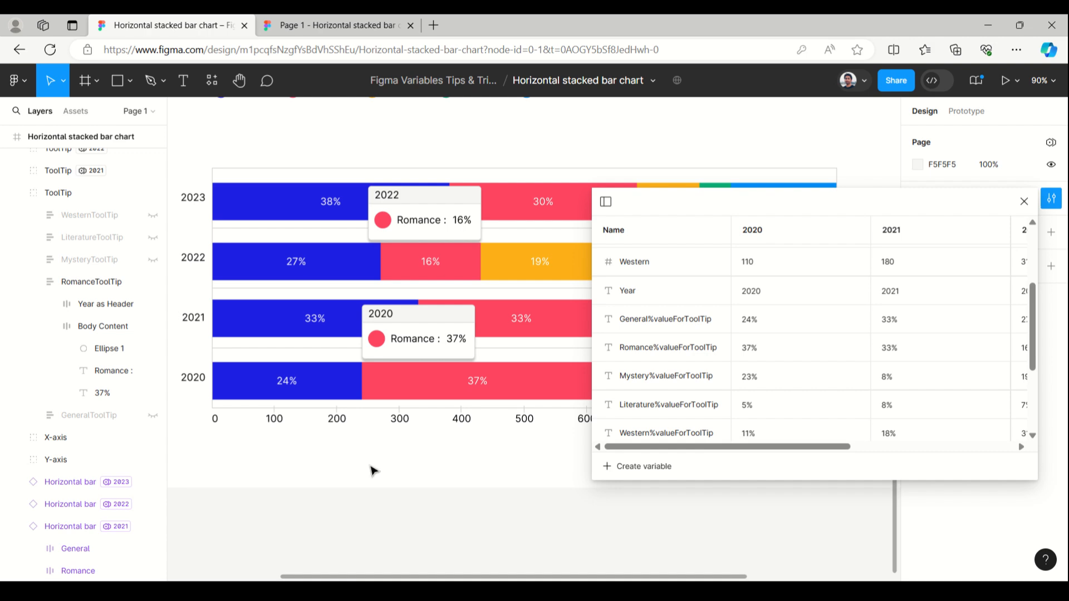
mouse_move(843, 189)
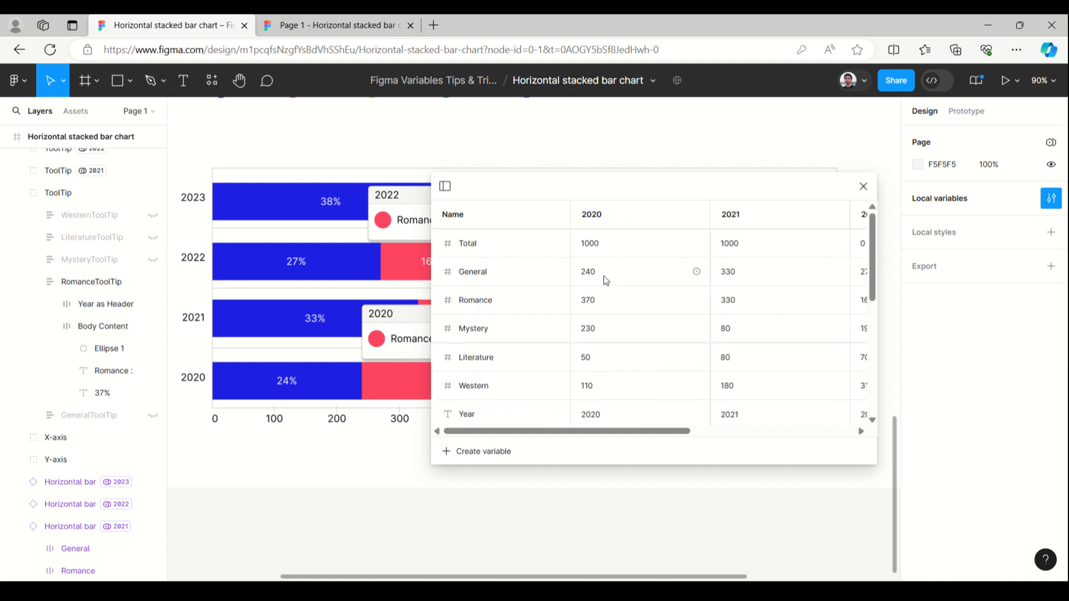
mouse_move(585, 287)
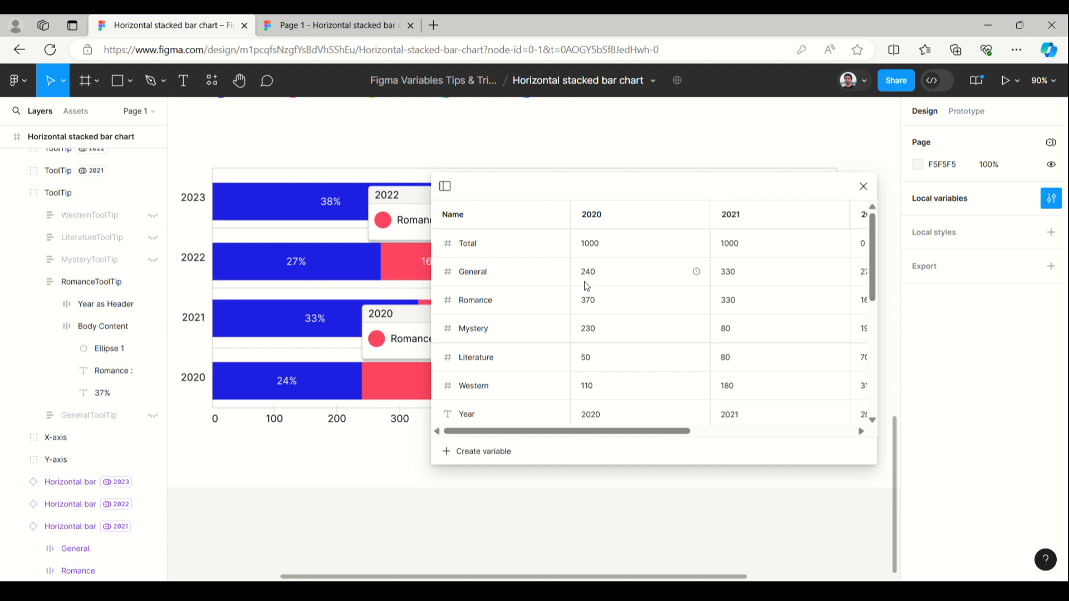
mouse_move(597, 277)
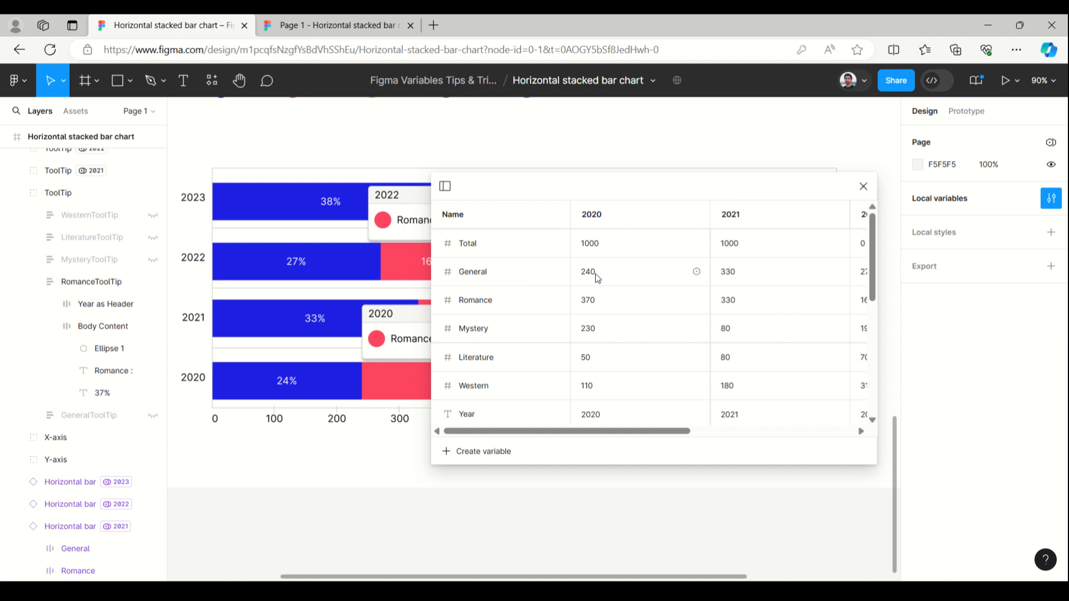
mouse_move(620, 375)
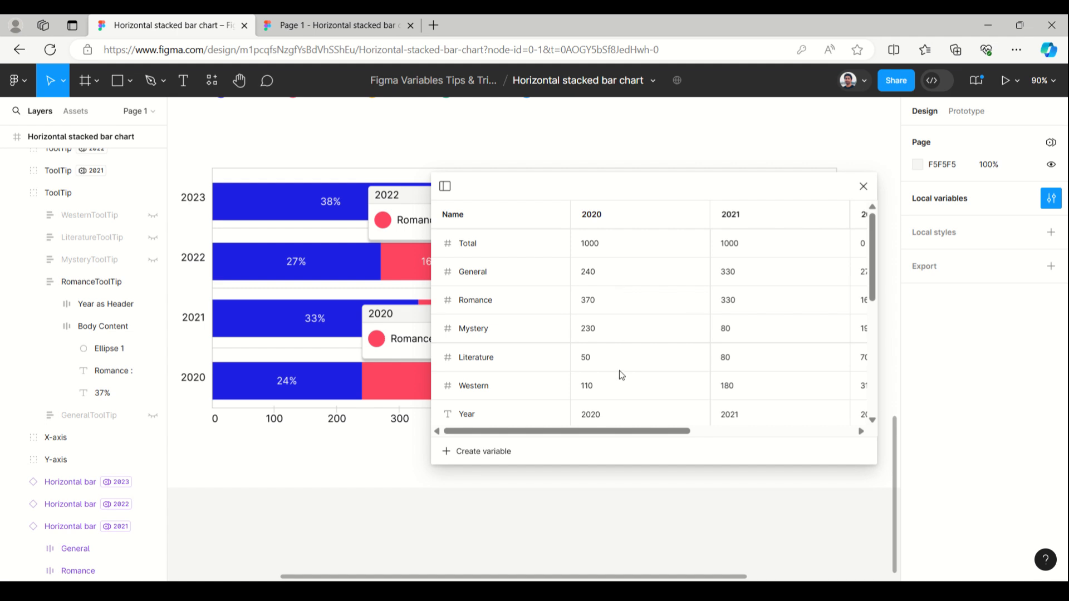
Step: Scroll the variables table to the per-genre tooltip percentage string variables
scroll(down, 3)
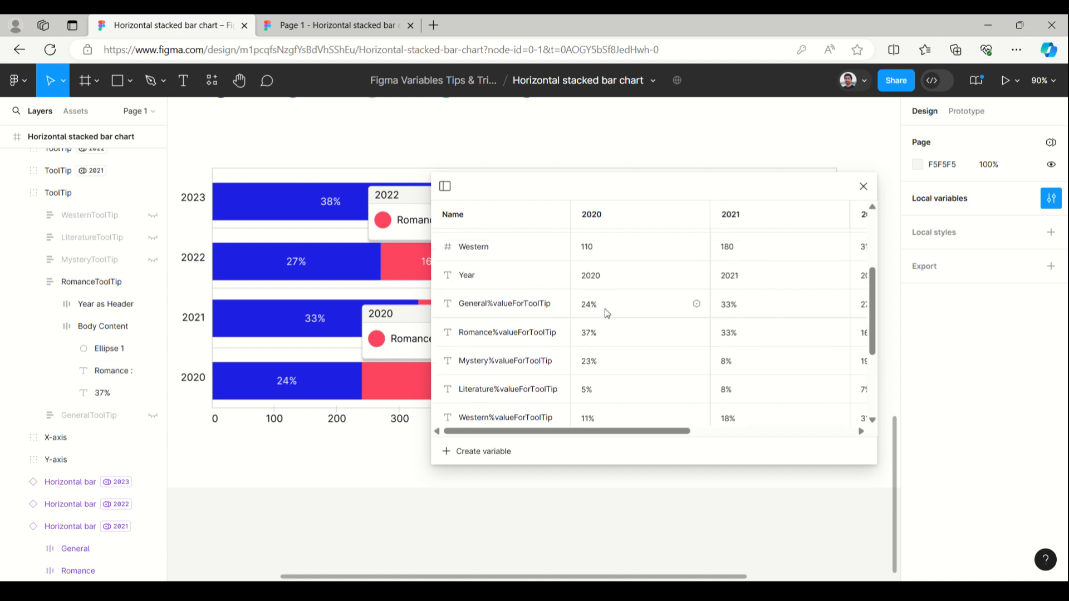
mouse_move(339, 407)
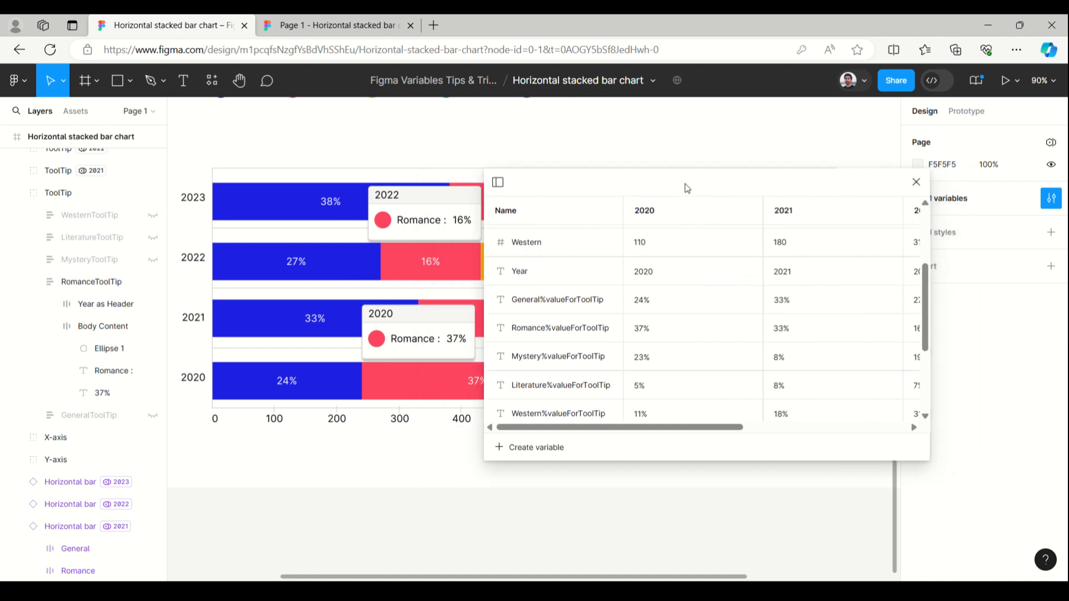
Step: For the 2020 mode, turn Romance_ToolTip_visibility off and General_ToolTip_visibility on
scroll(down, 3)
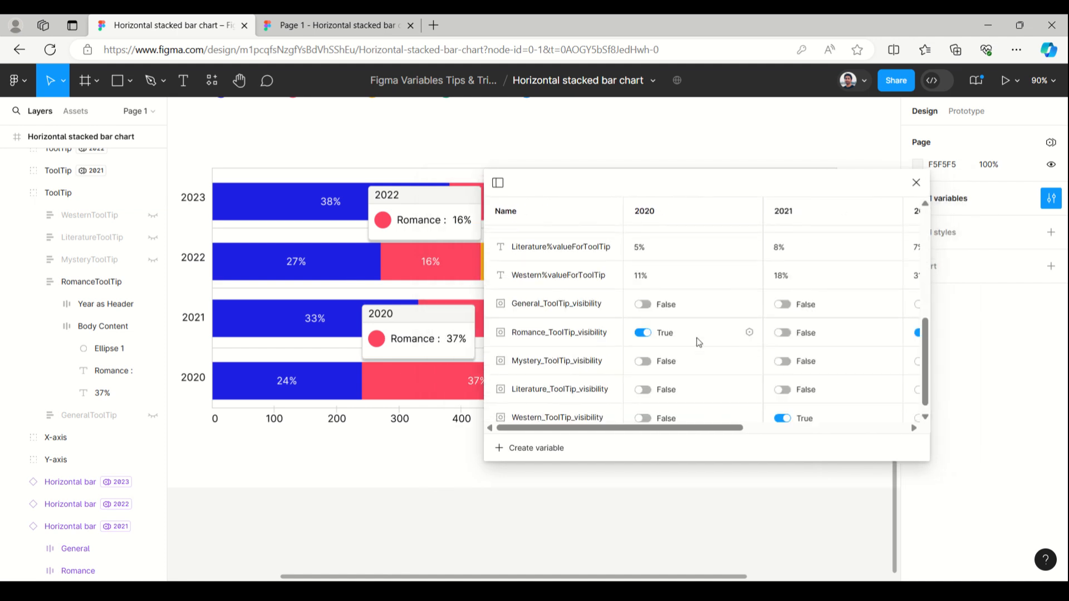
click(640, 333)
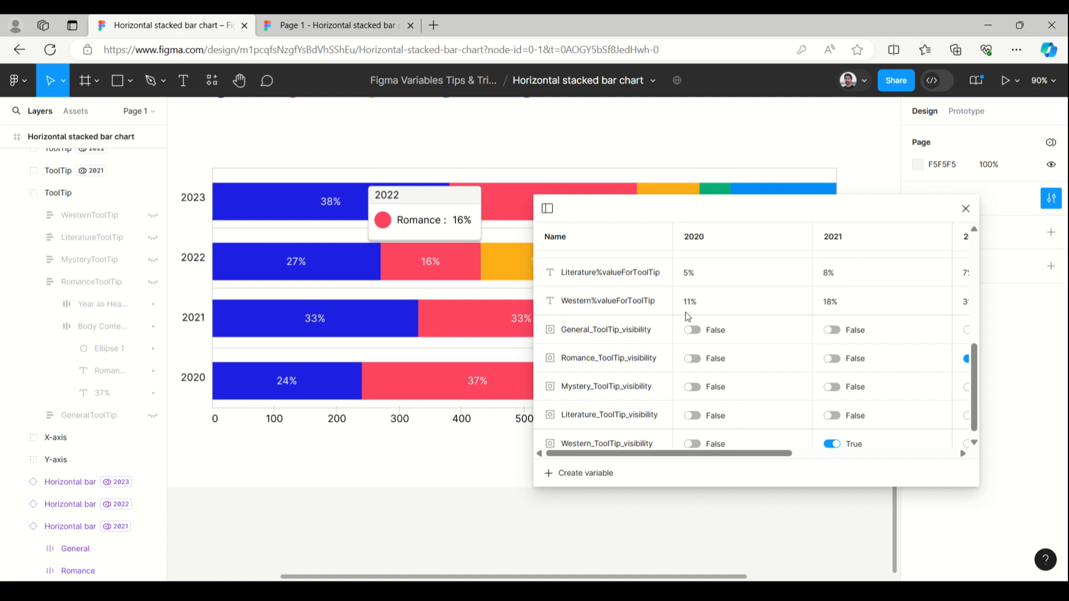
click(690, 330)
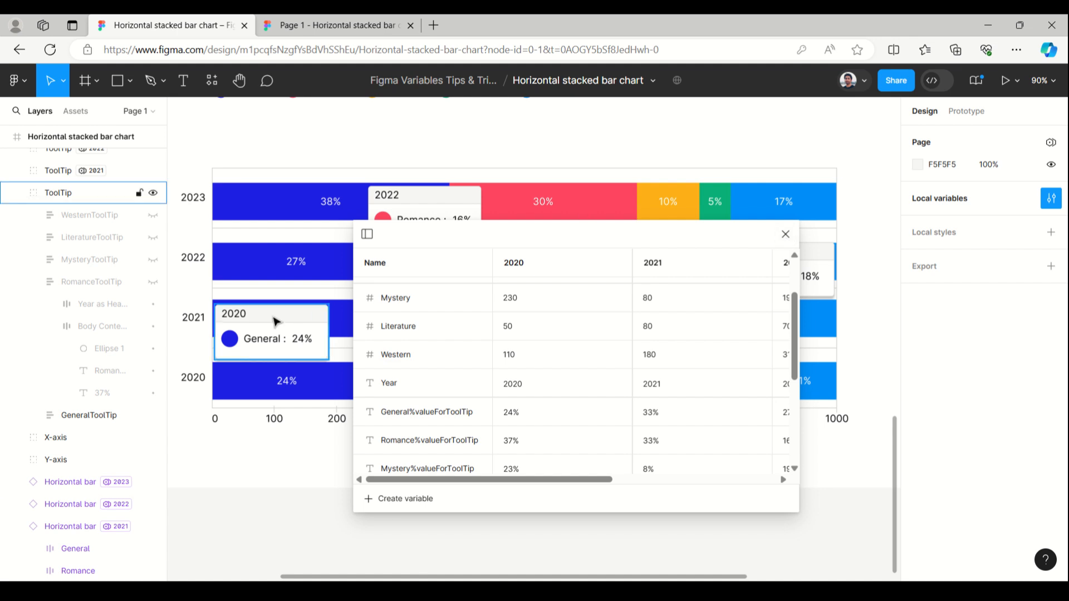
Step: Close the Local variables table, leaving the 2020, 2021 and 2022 tooltips showing on the chart
click(286, 262)
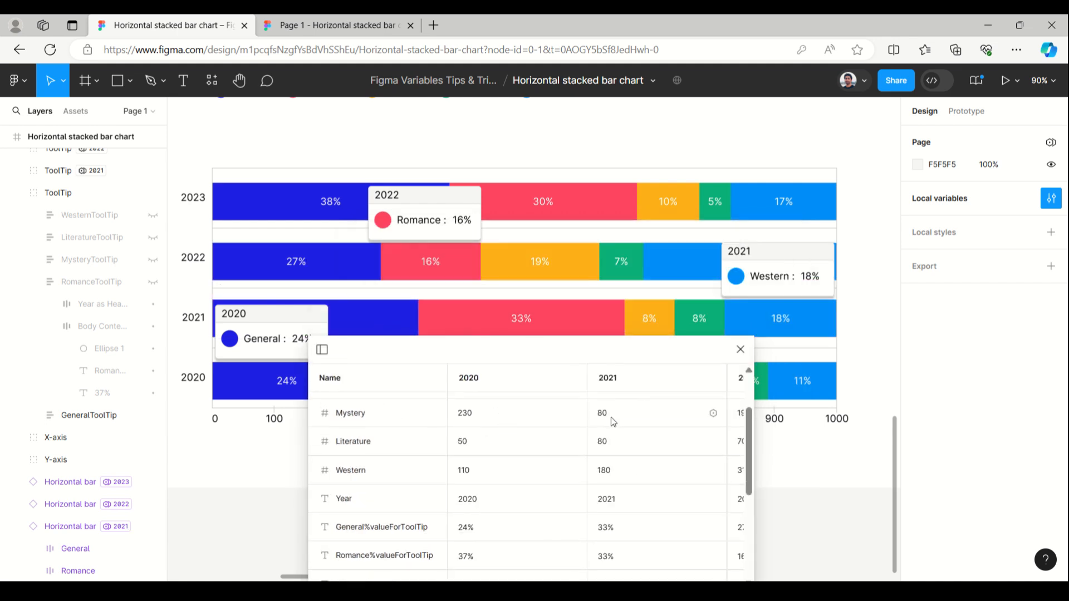
click(312, 189)
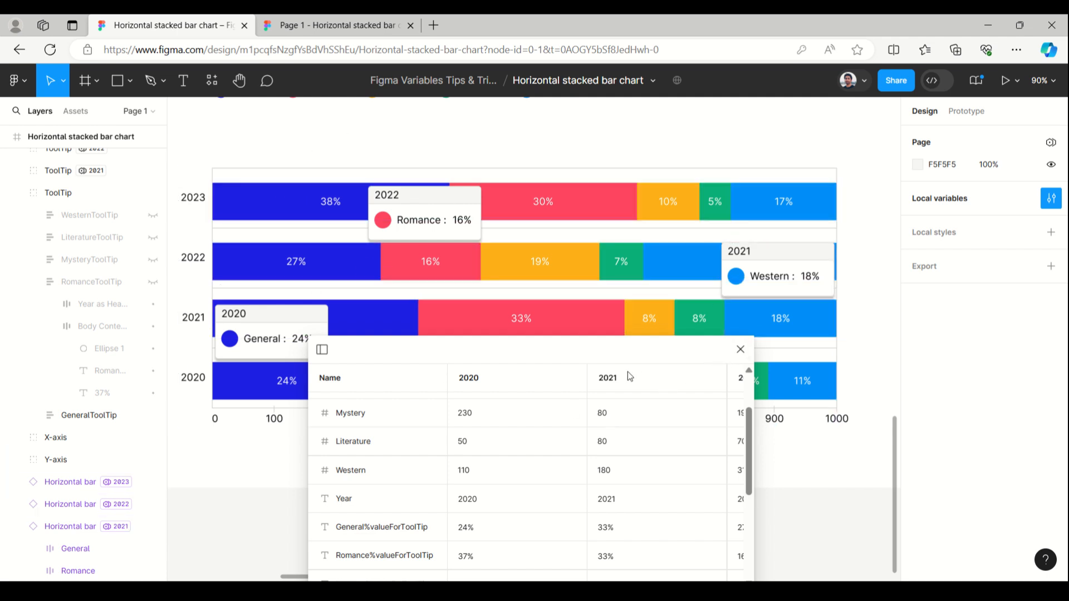
mouse_move(627, 368)
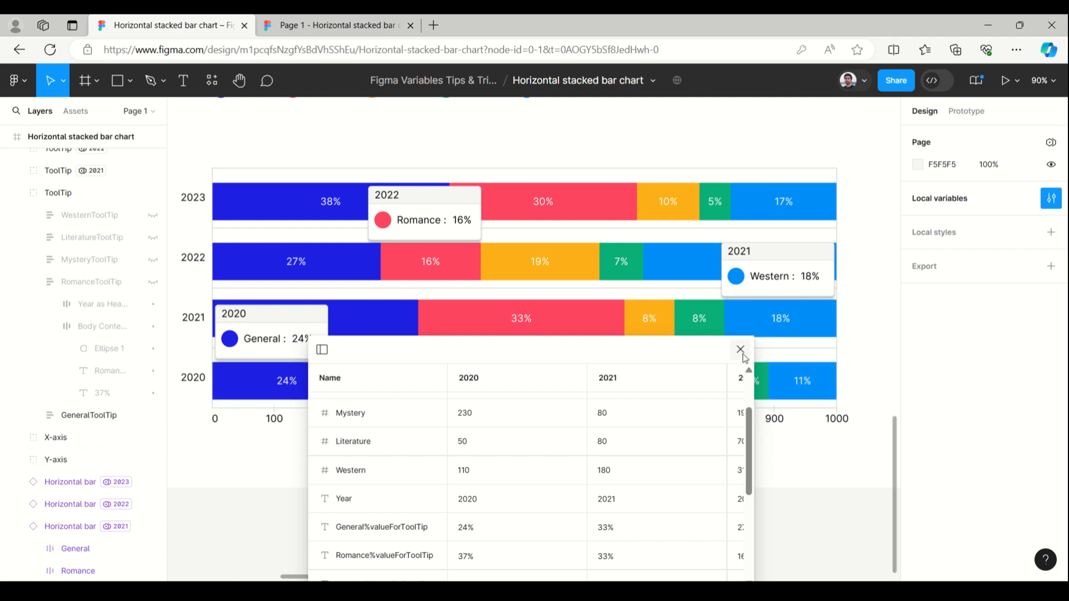
click(739, 349)
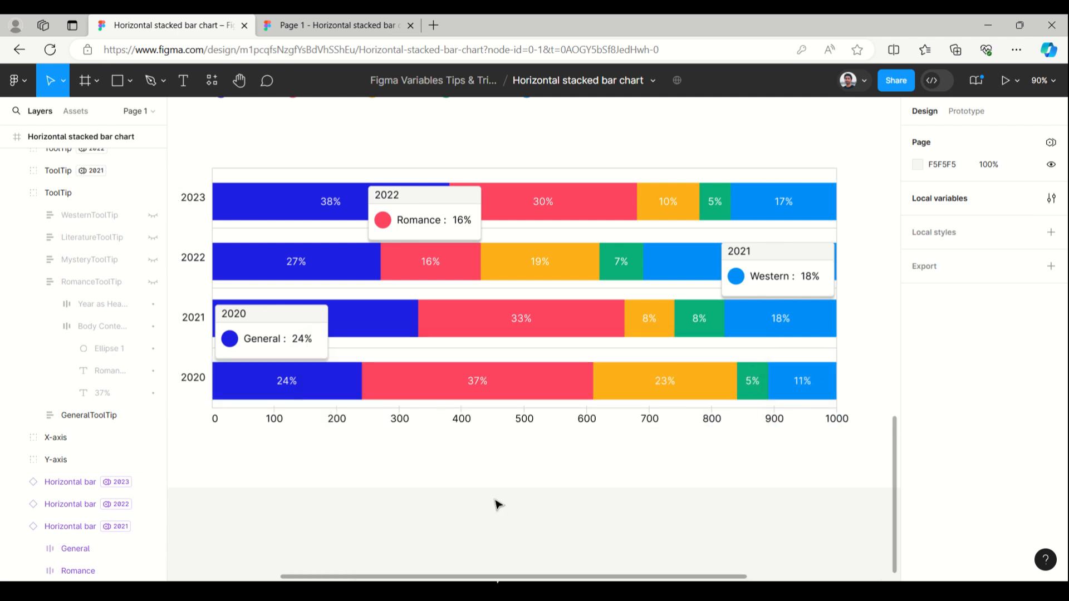
Step: Scroll the canvas to bring the whole book-sales chart with title and legend into view
scroll(down, 3)
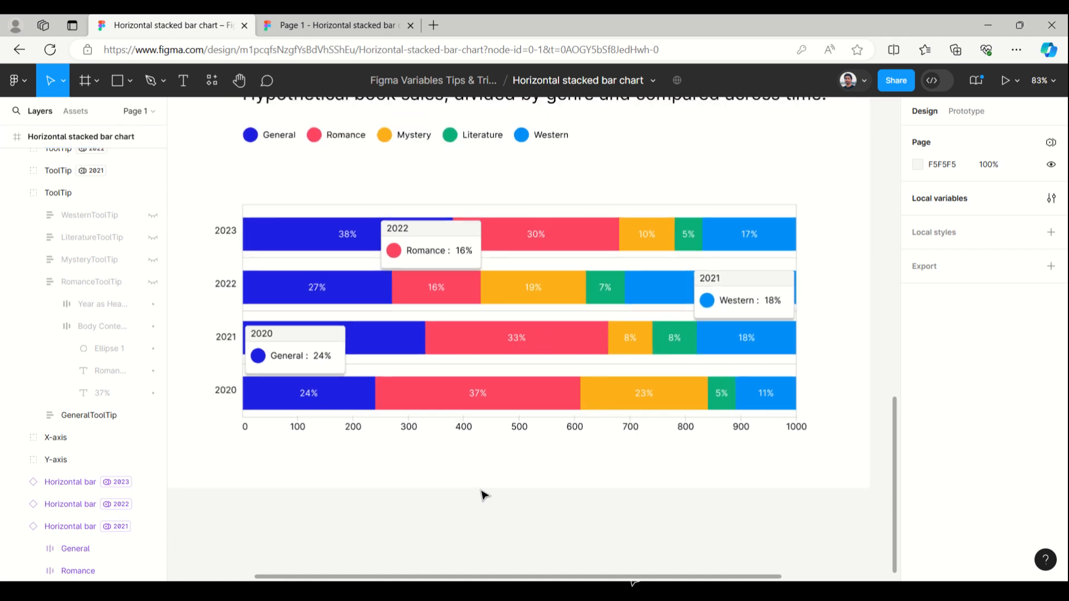
scroll(down, 3)
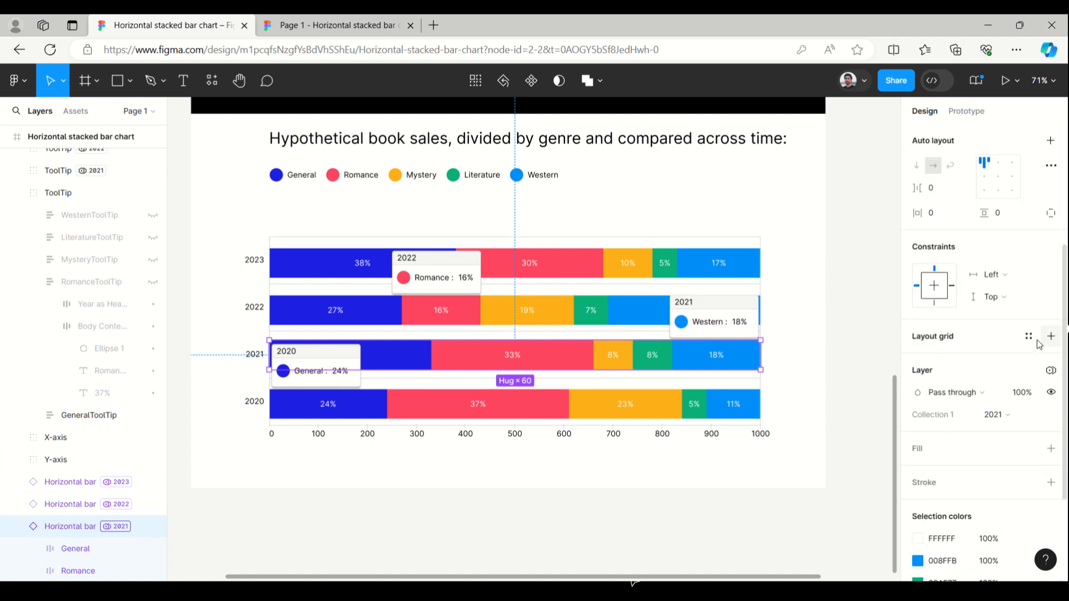
click(1050, 370)
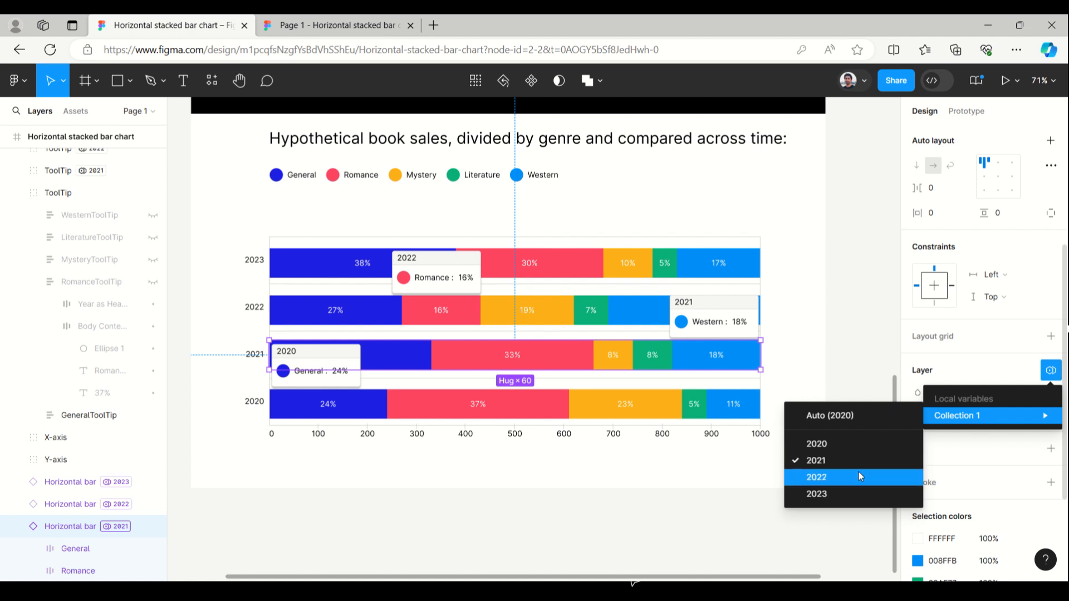
mouse_move(854, 481)
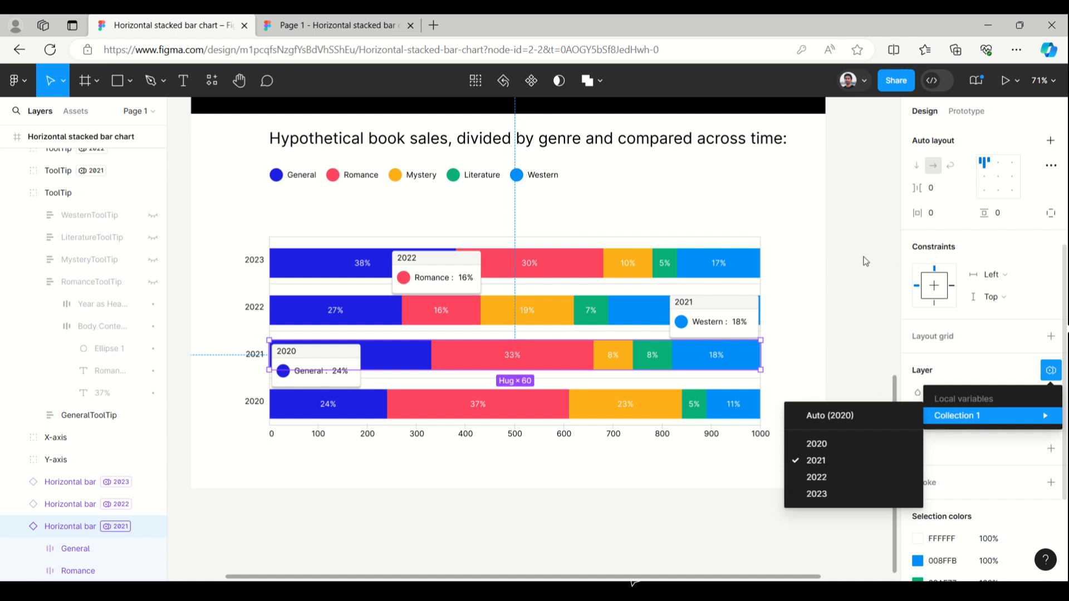
mouse_move(386, 354)
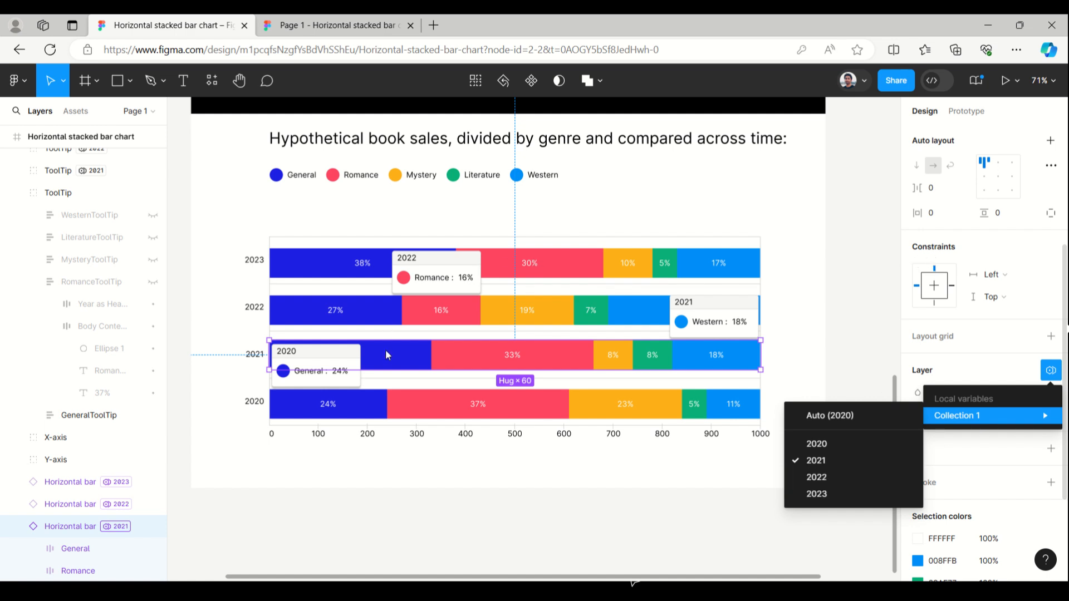
mouse_move(944, 229)
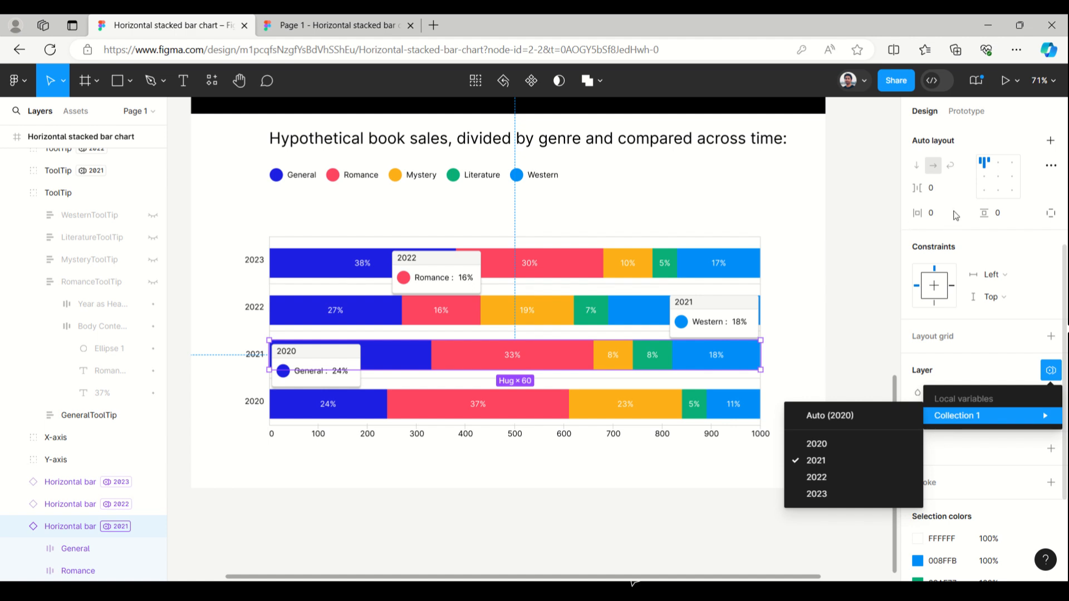
mouse_move(861, 396)
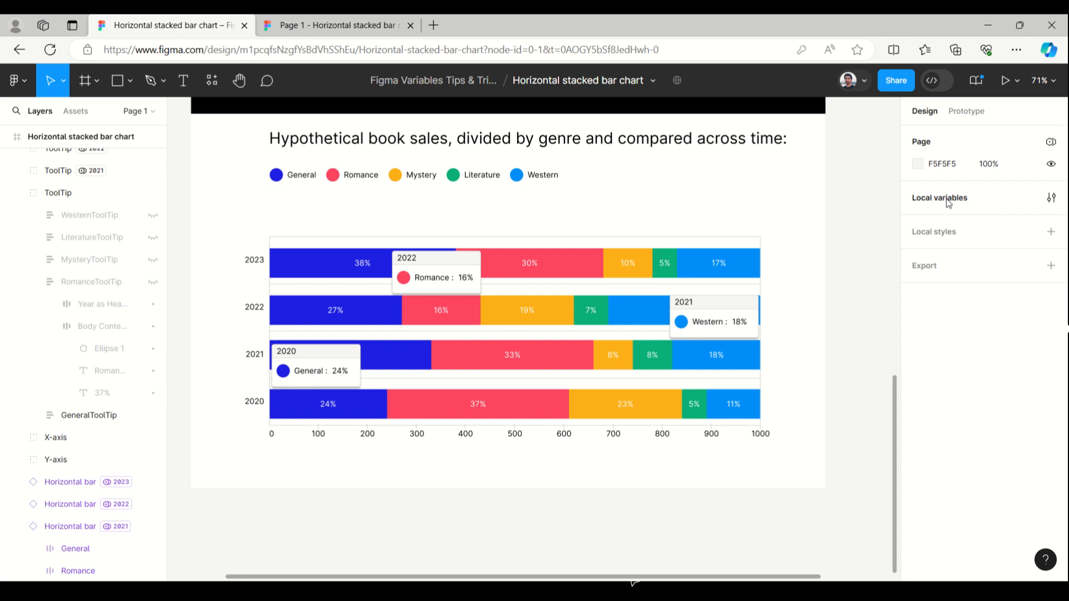
click(1050, 198)
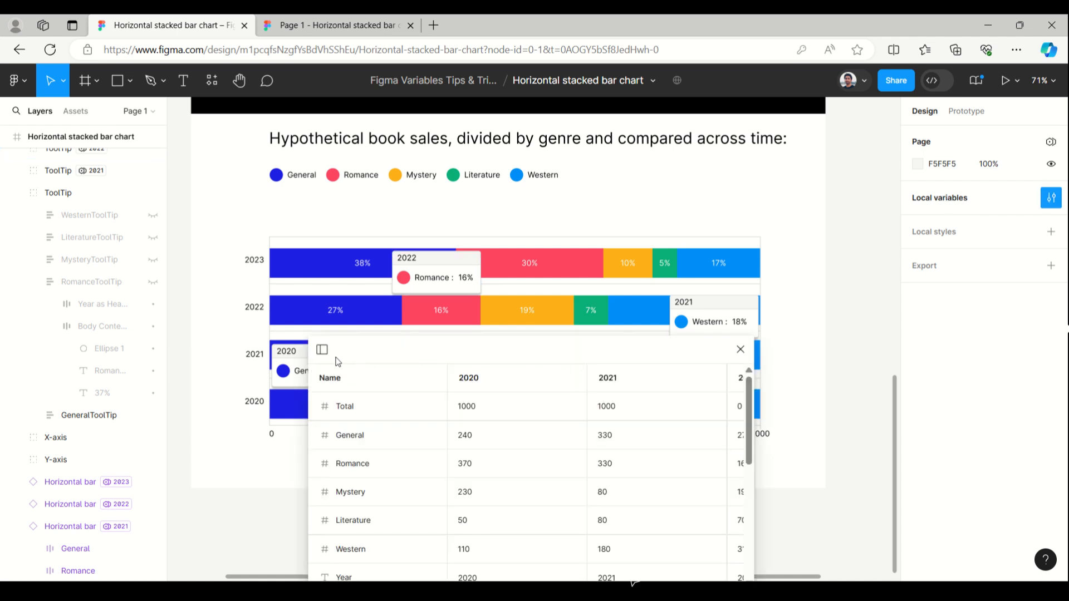
mouse_move(569, 377)
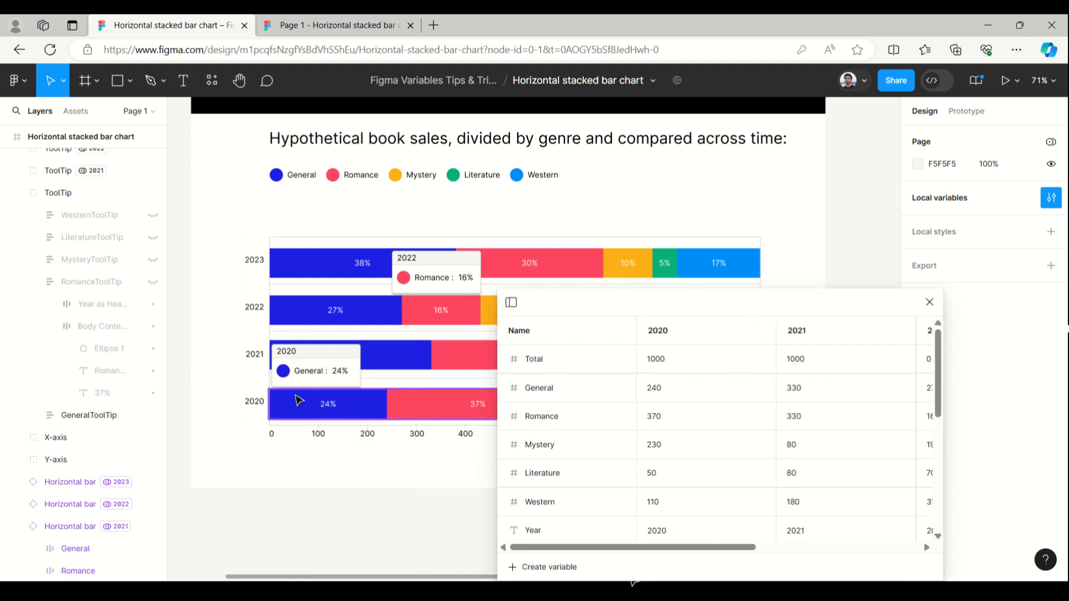
mouse_move(727, 527)
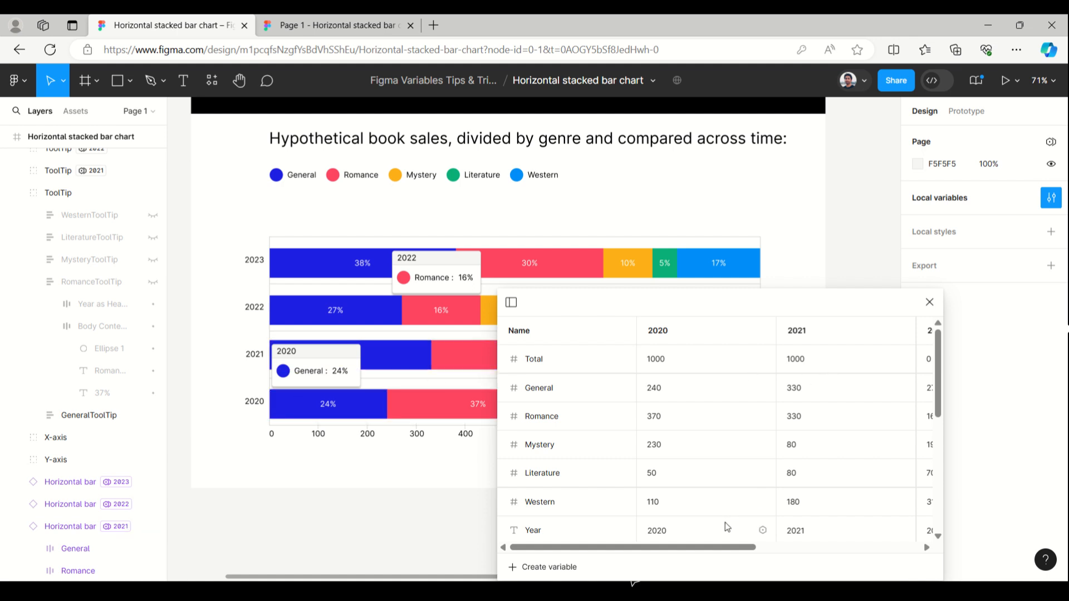
drag(655, 546, 741, 546)
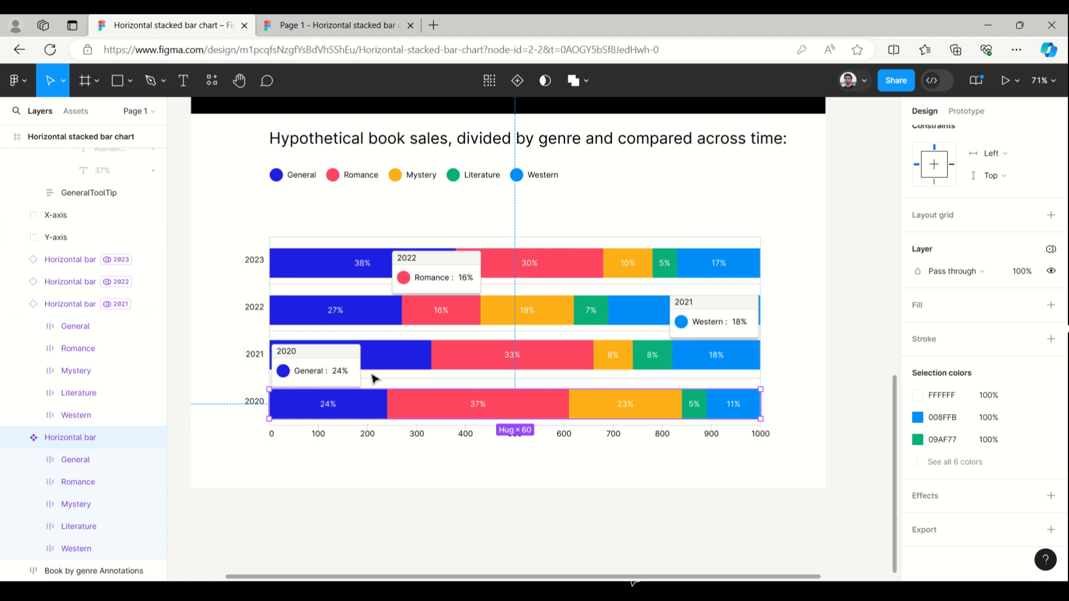
mouse_move(290, 471)
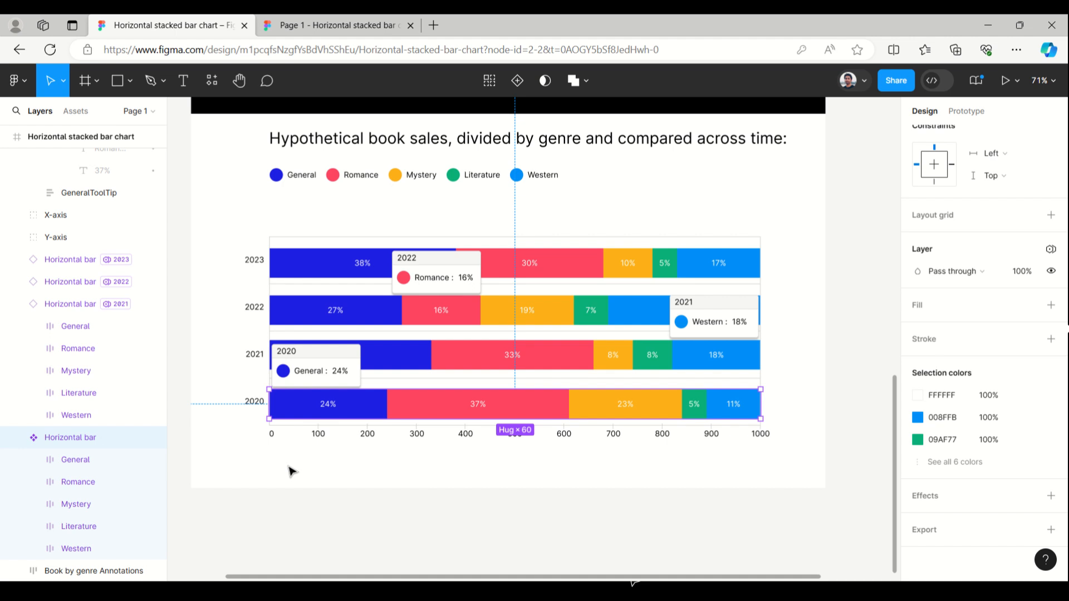
mouse_move(315, 478)
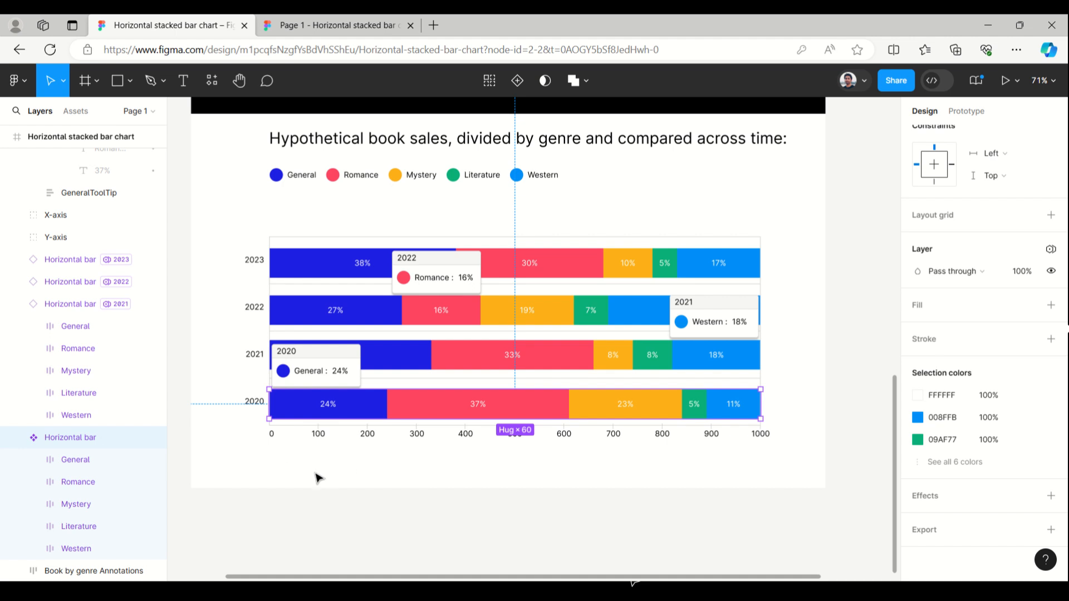